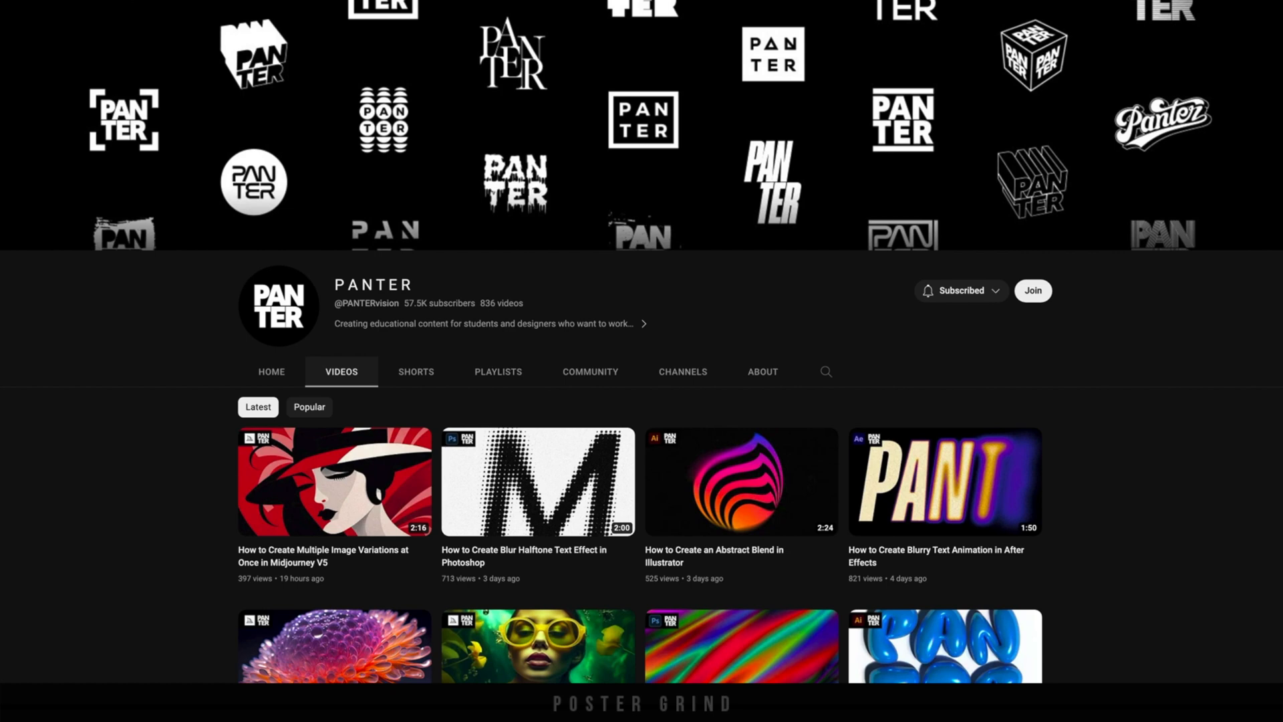
# Browse the Typography GFX playlist, then return to the PANTER channel home and scroll its playlists
pyautogui.click(537, 481)
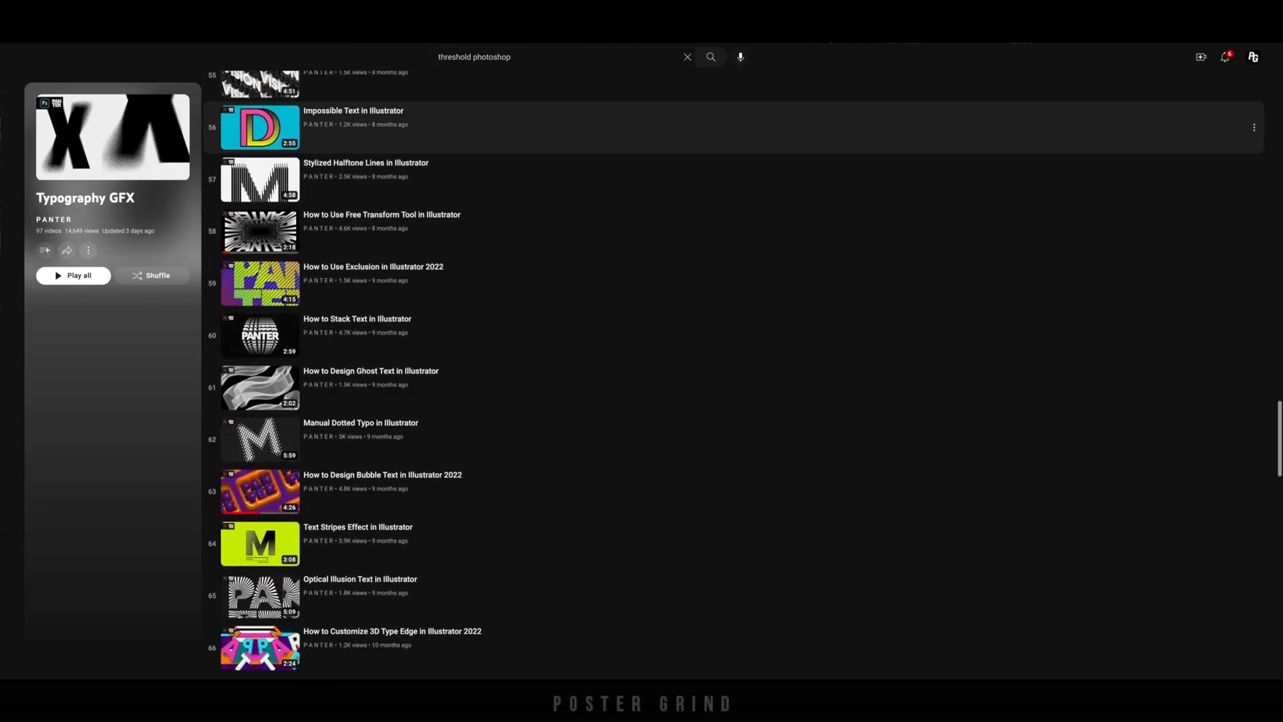
pyautogui.scroll(-3)
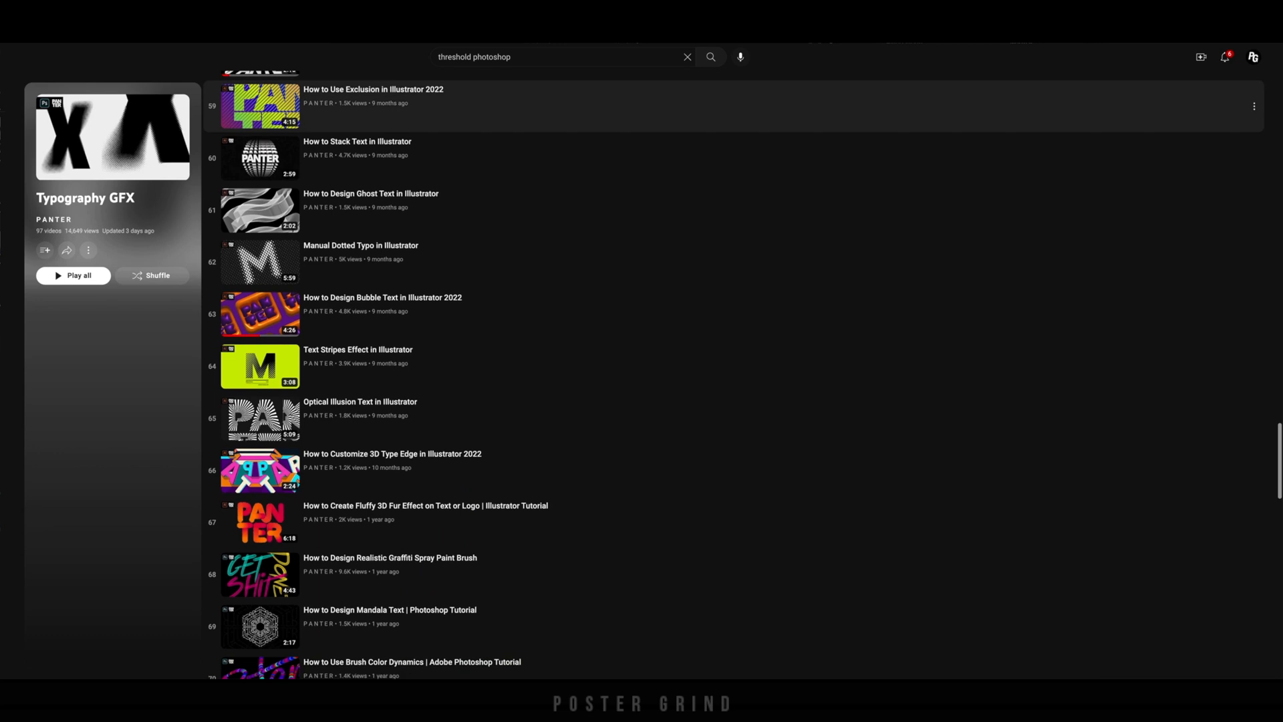
pyautogui.click(352, 82)
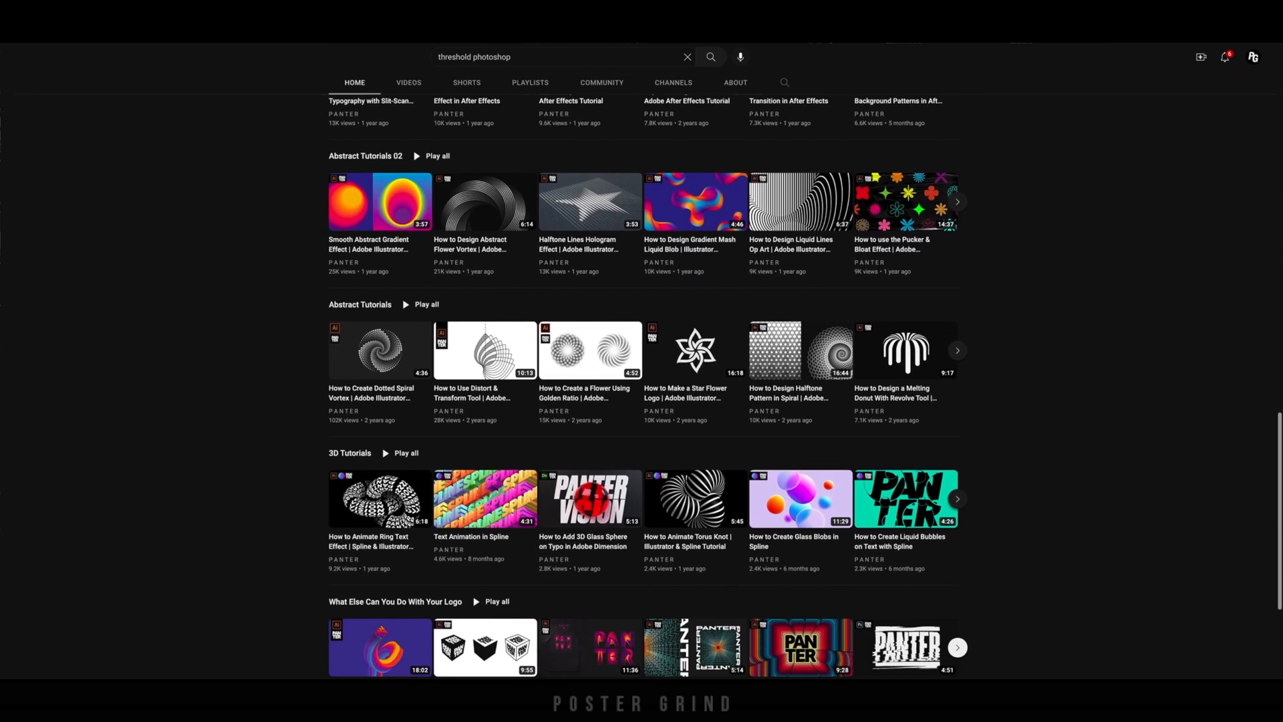
pyautogui.scroll(-3)
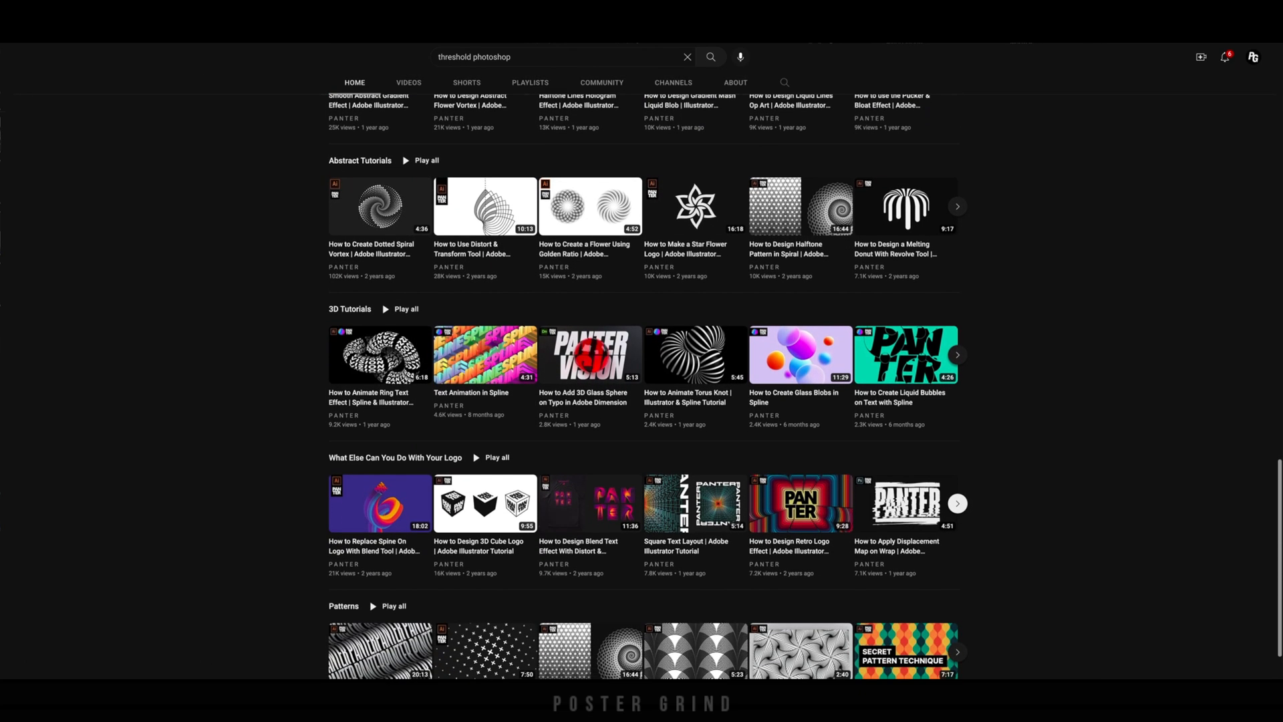
pyautogui.scroll(-3)
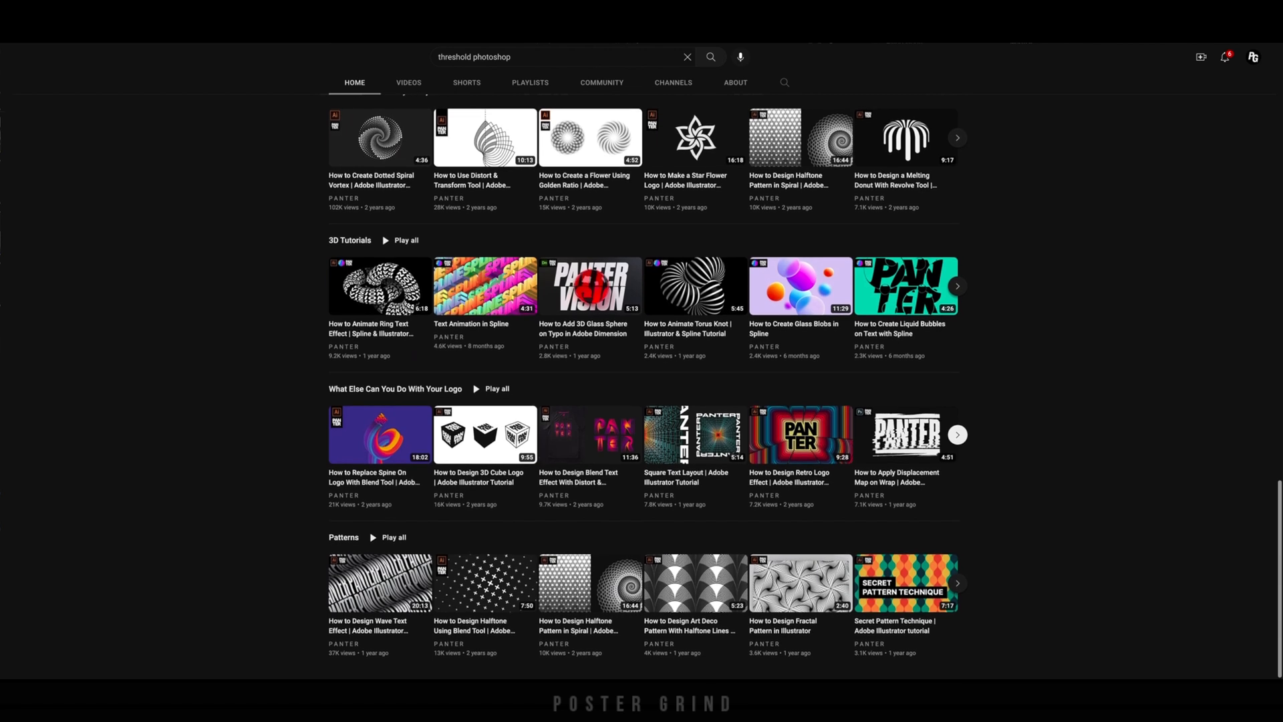
pyautogui.scroll(-3)
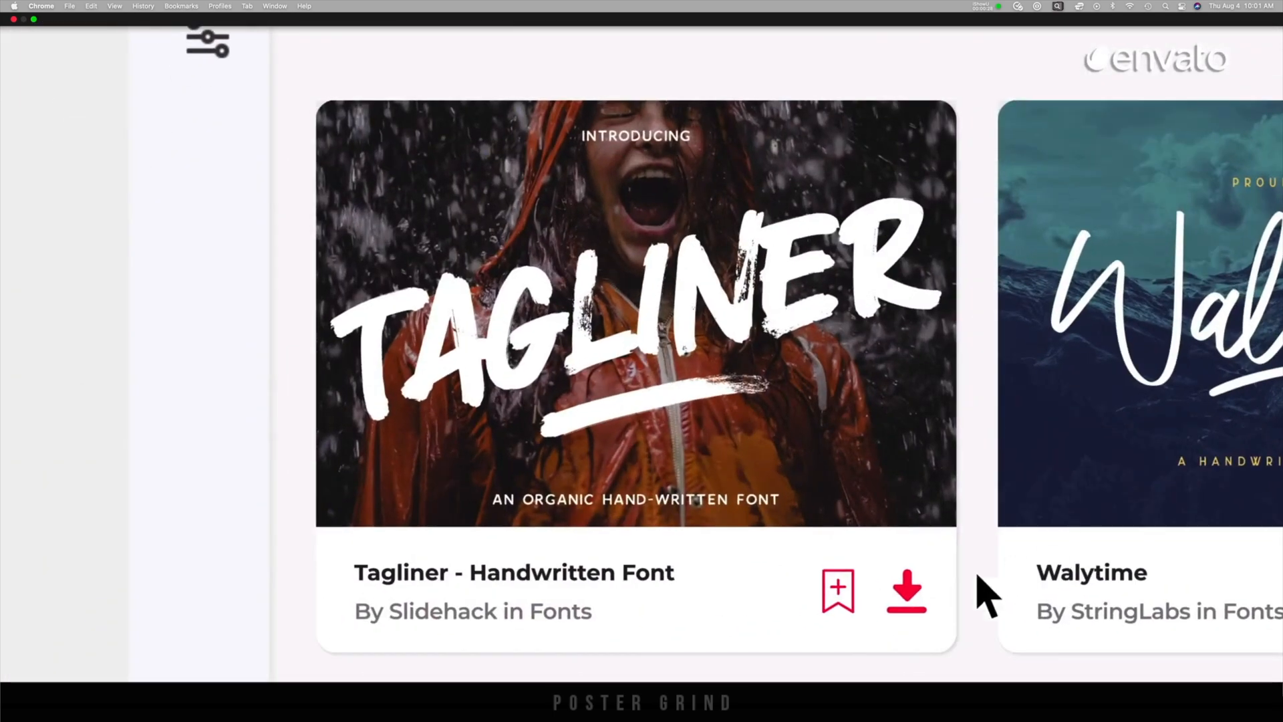
# Add the Tagliner handwritten font to the Marketing Project for download
pyautogui.click(837, 590)
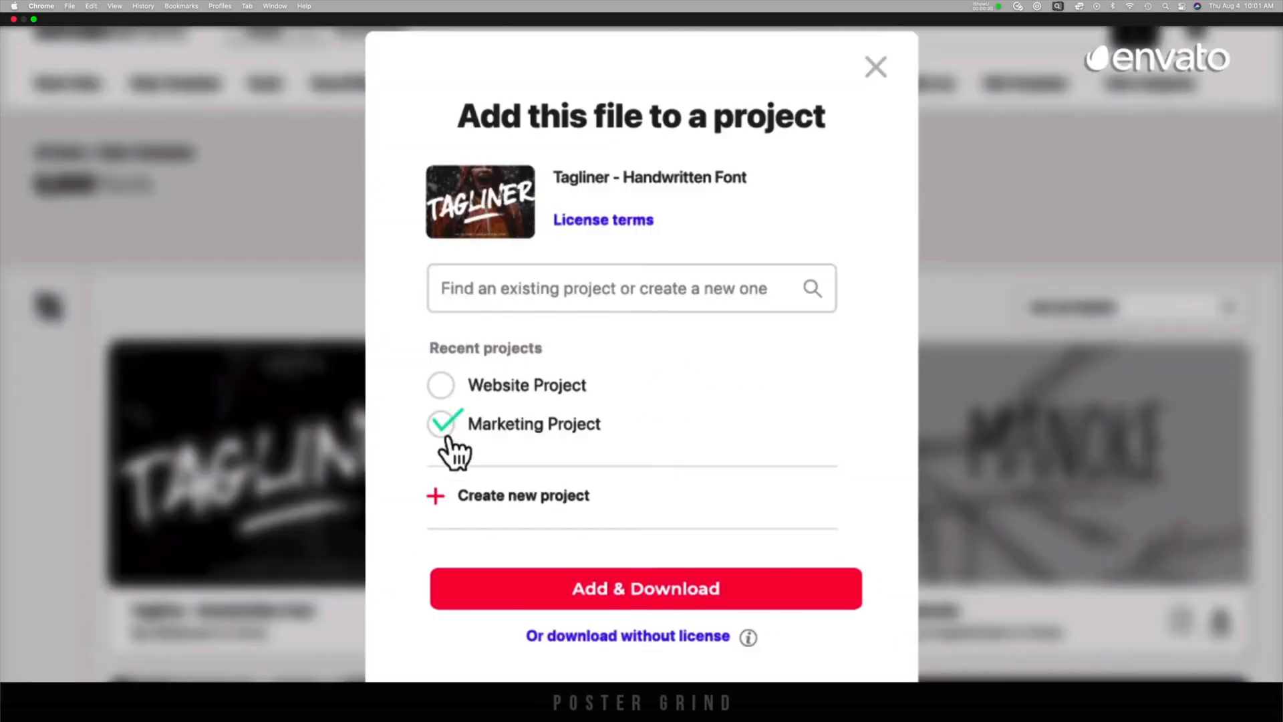
pyautogui.click(874, 67)
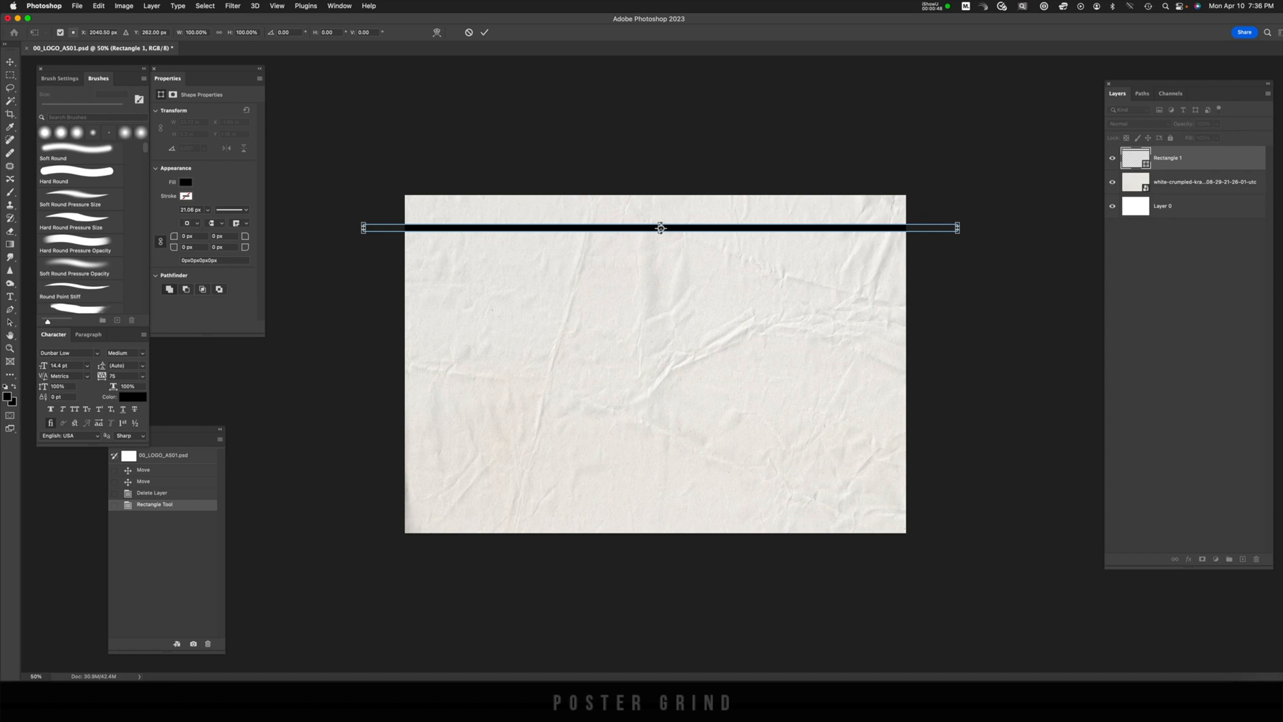
# Stretch a thin black rectangle bar across the top of the crumpled paper
pyautogui.moveTo(660, 227); pyautogui.dragTo(660, 241)
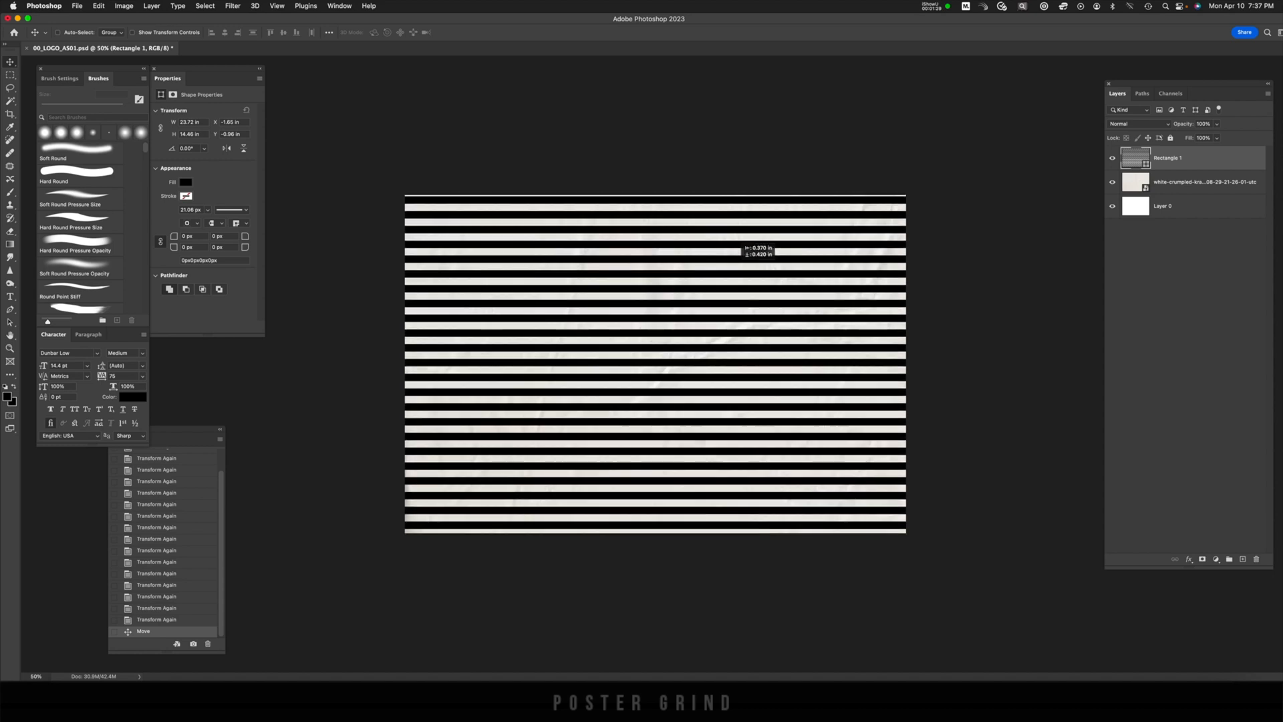
# Rotate the striped layer 90° with Free Transform and duplicate it to fill the canvas
pyautogui.press('cmd+t')
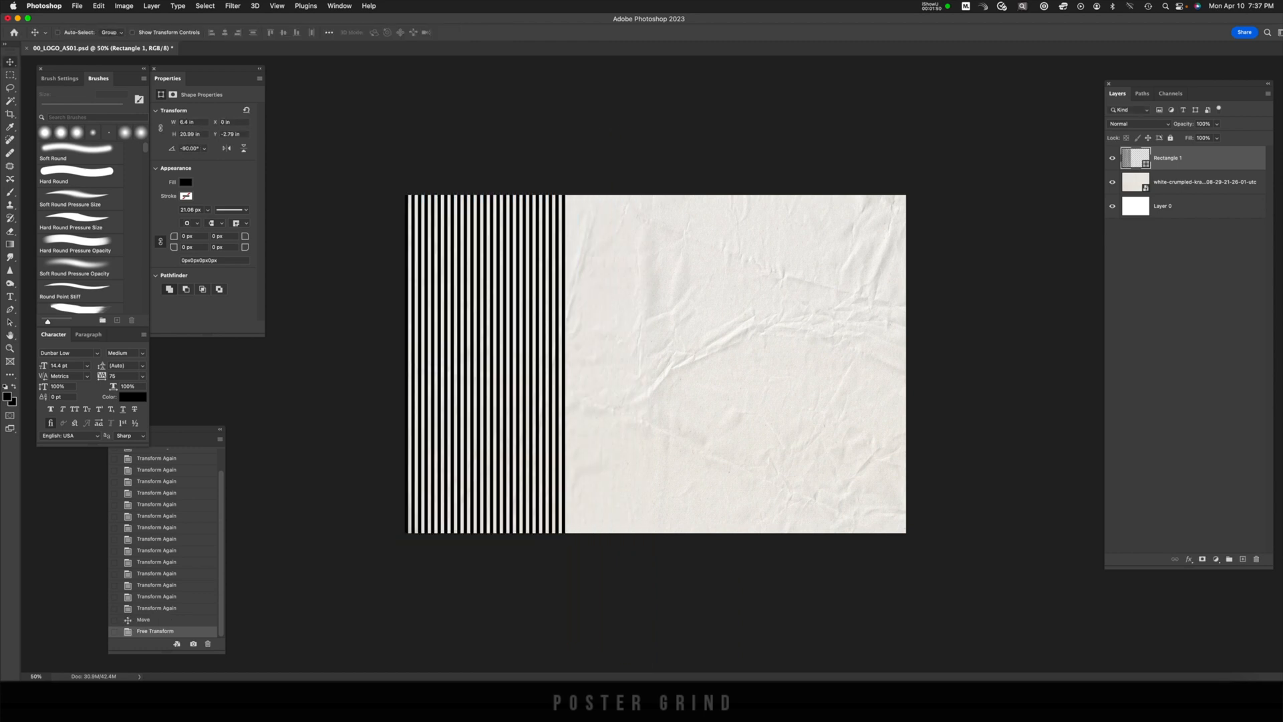
pyautogui.press('cmd+j')
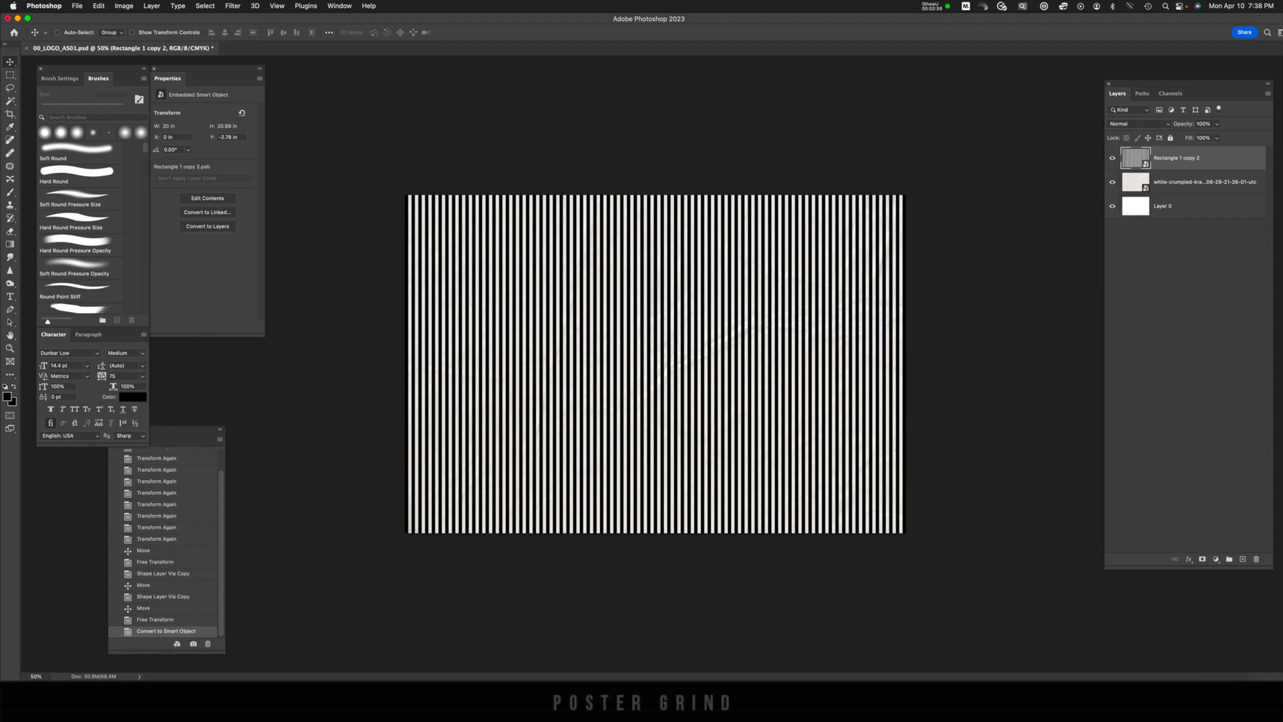
# Apply a Gaussian Blur smart filter to the striped smart object
pyautogui.click(233, 5)
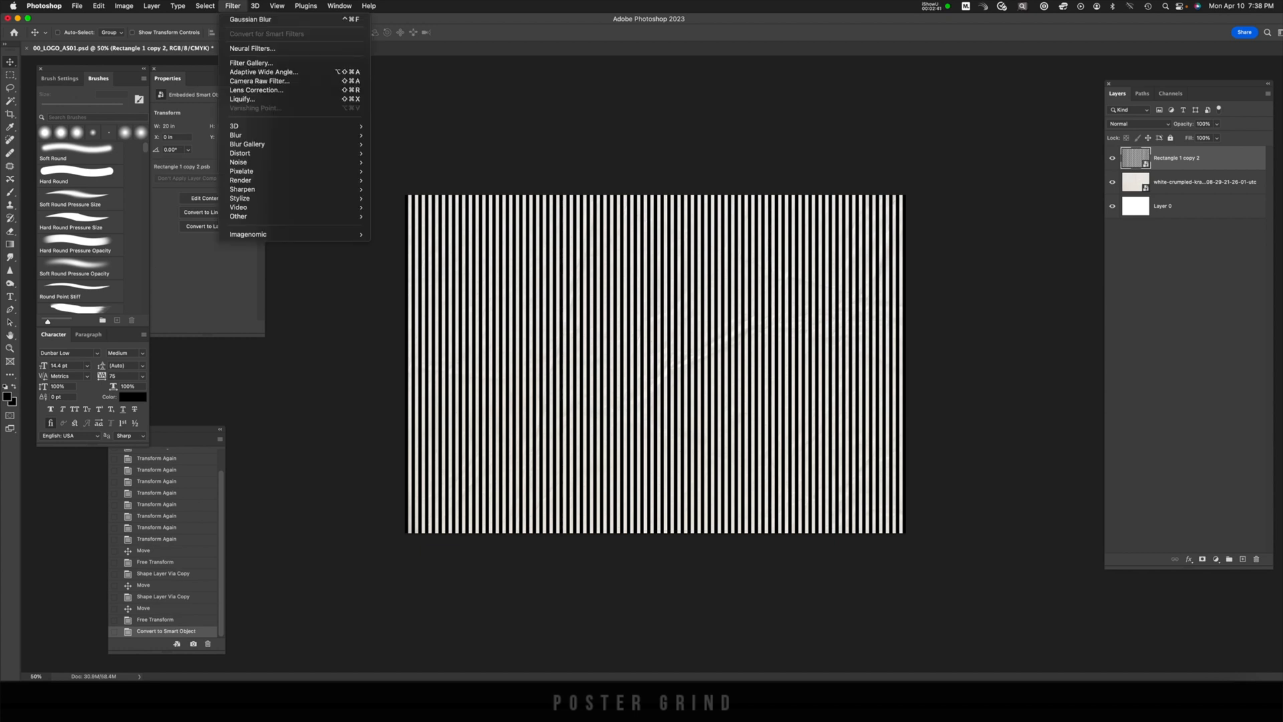
pyautogui.moveTo(235, 125)
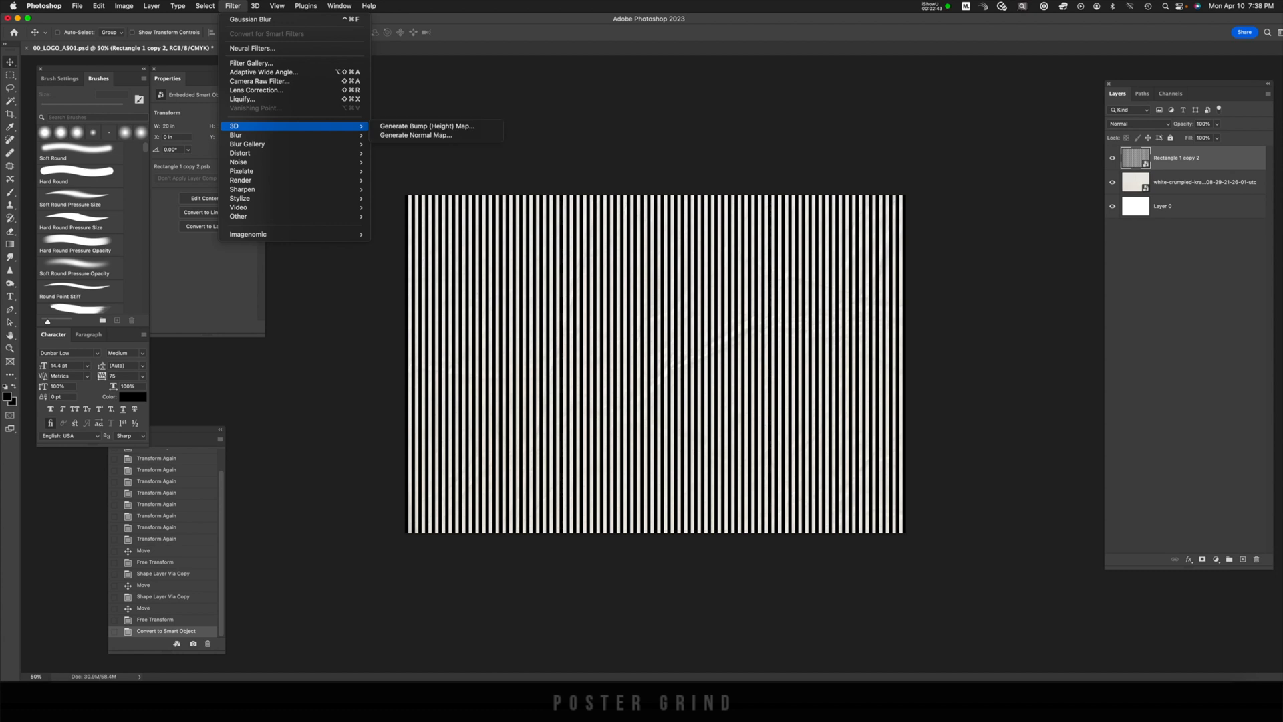
pyautogui.click(250, 18)
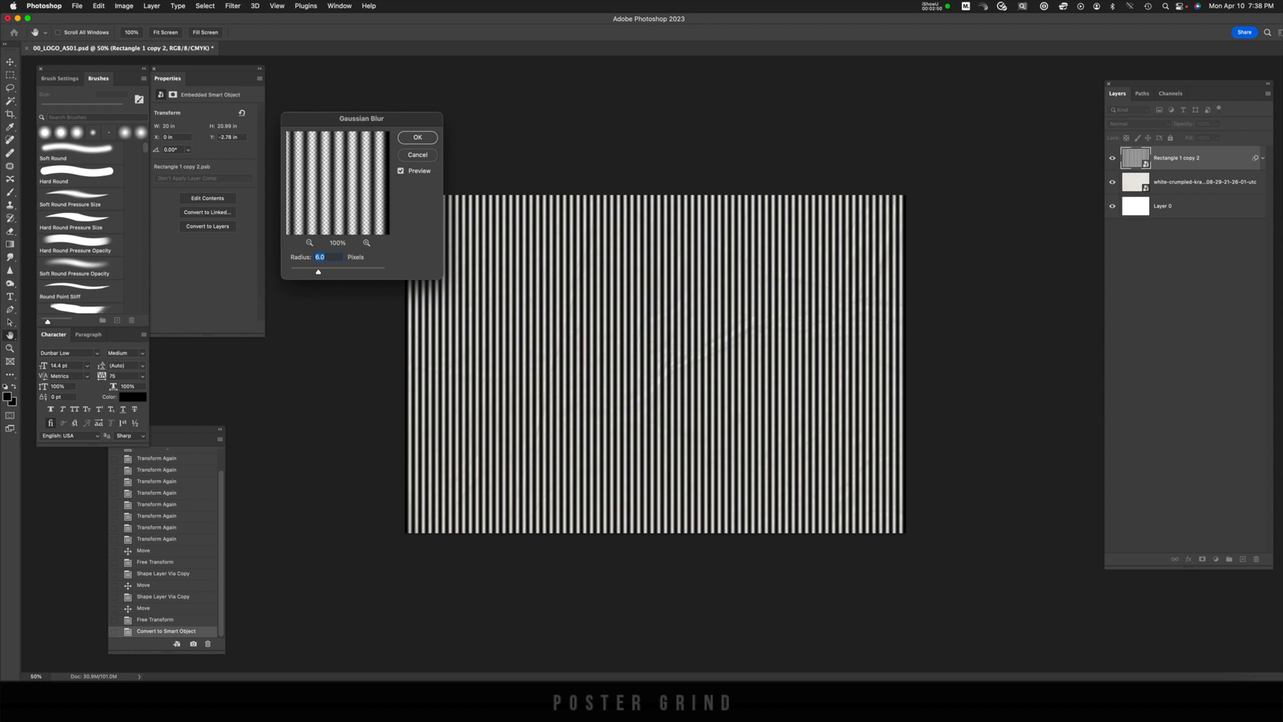
pyautogui.click(417, 137)
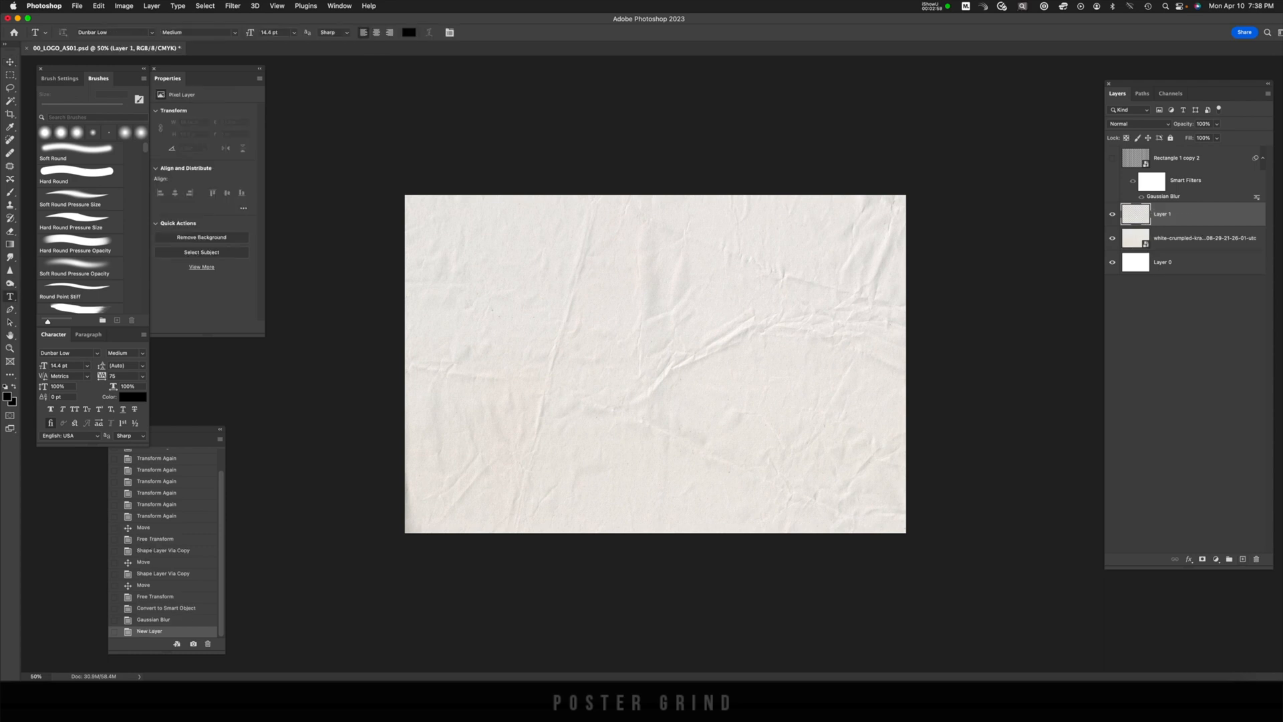
# Place a large black letter G on a new type layer over the paper
pyautogui.write('G')
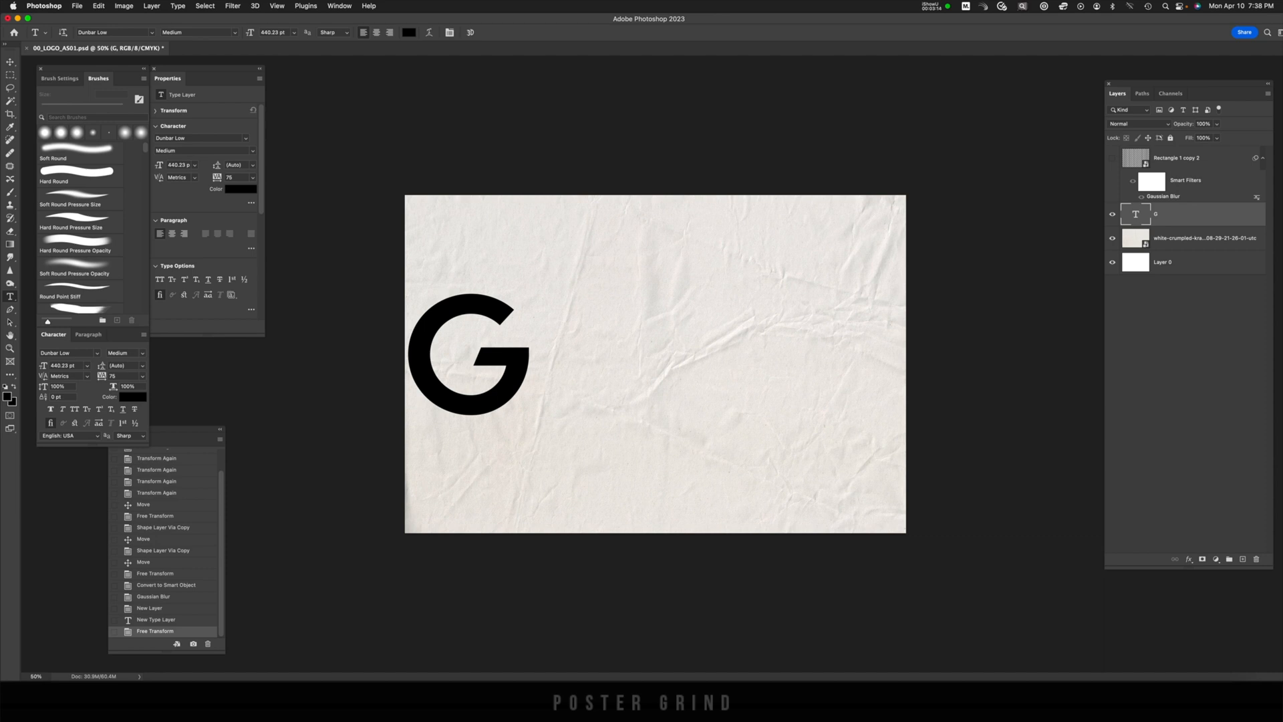
pyautogui.moveTo(1136, 214)
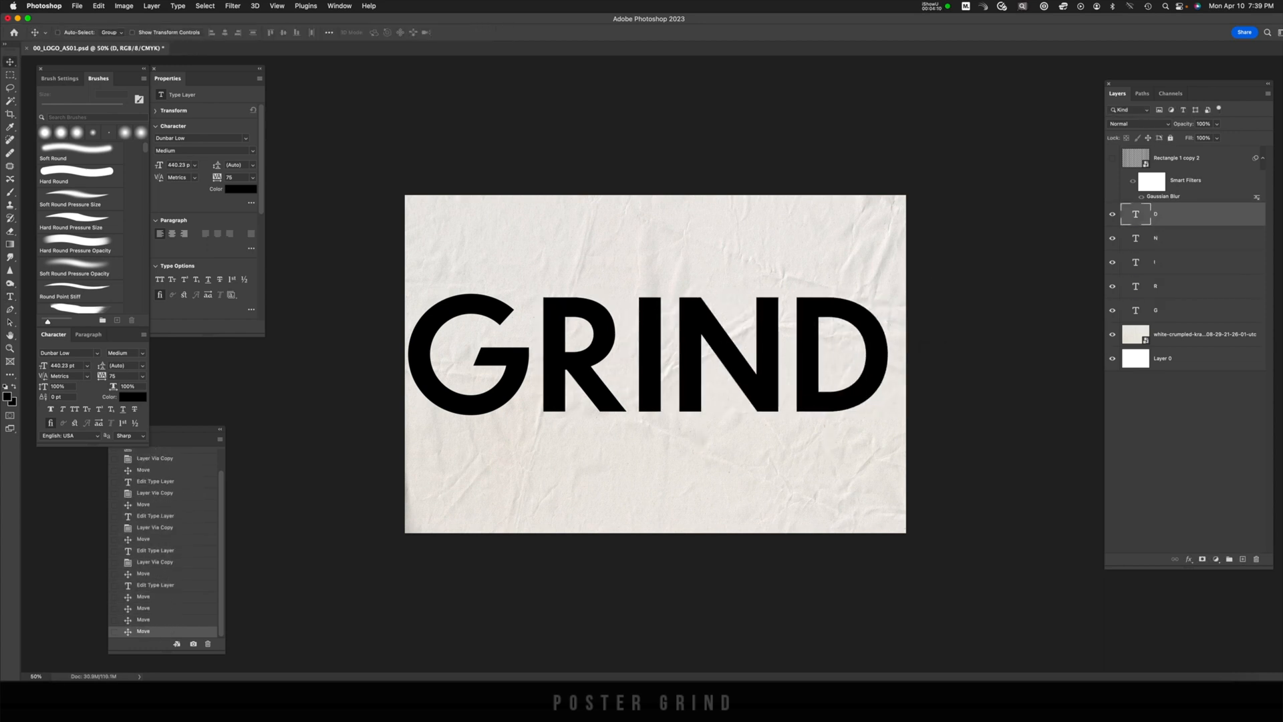
# Convert the letter D layer to a smart object and give it a Gaussian Blur of radius 0.1
pyautogui.rightClick(1153, 214)
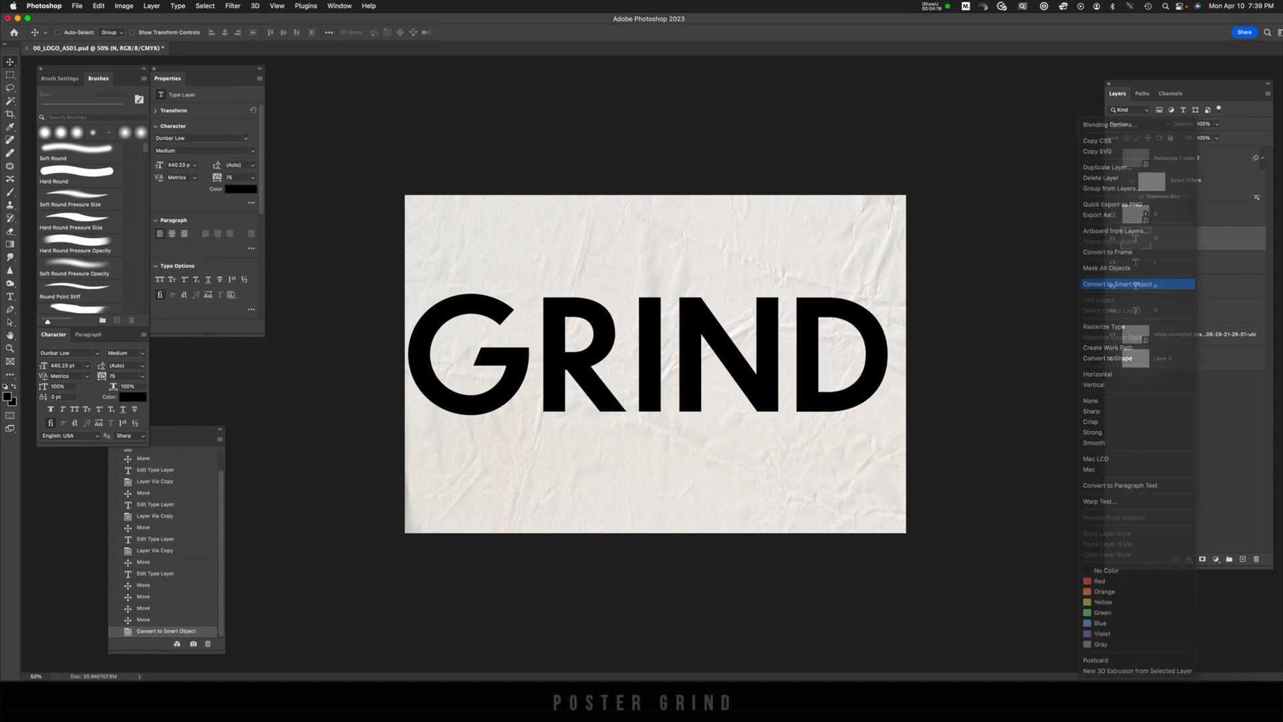
pyautogui.click(1136, 283)
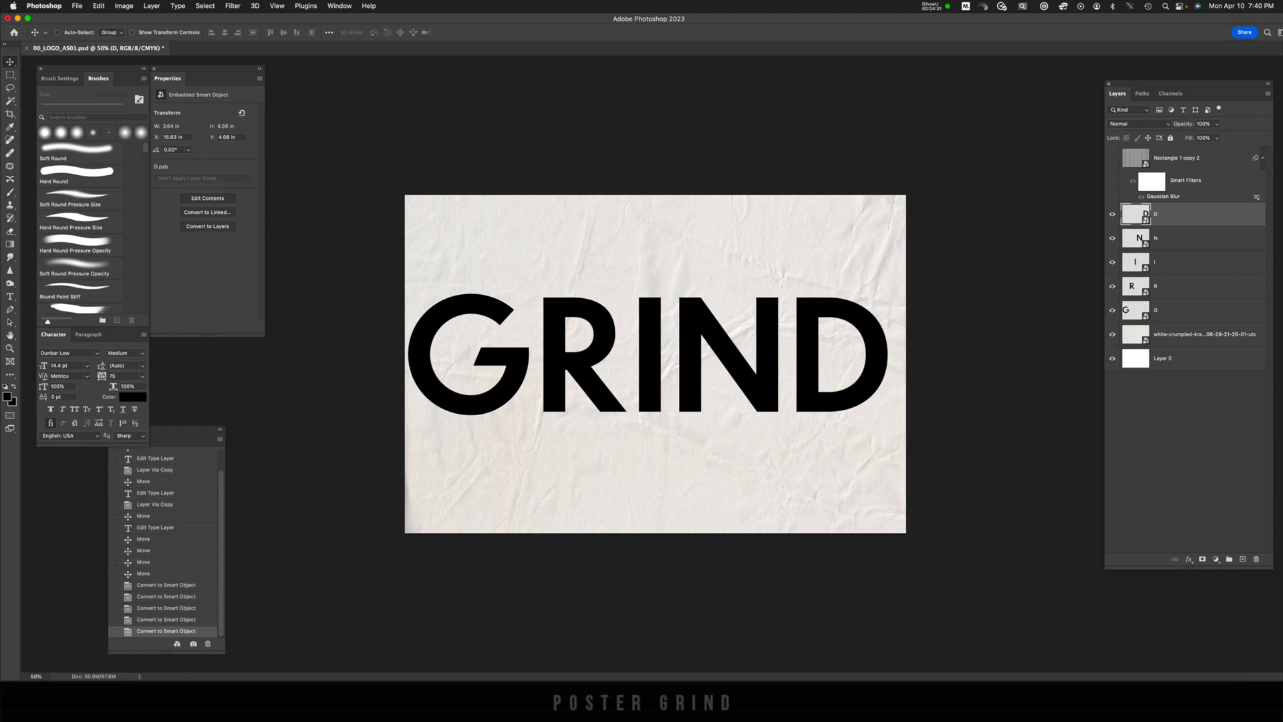
pyautogui.click(232, 5)
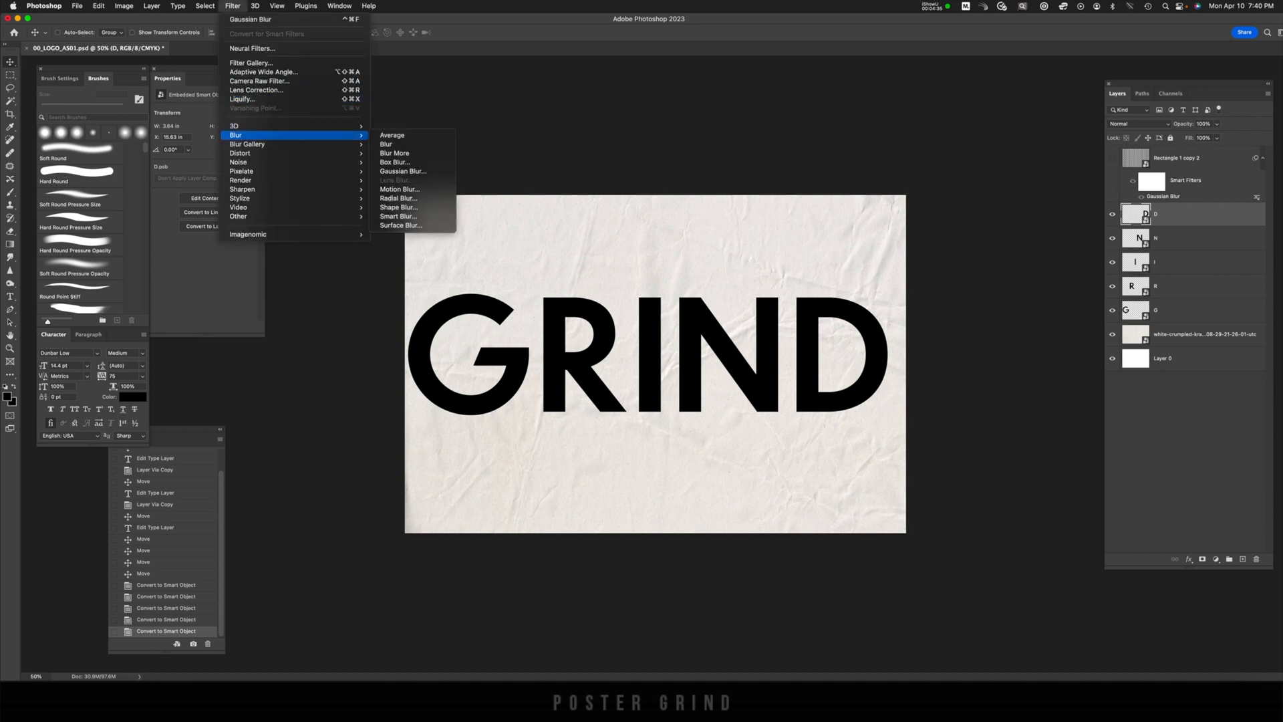
pyautogui.click(402, 171)
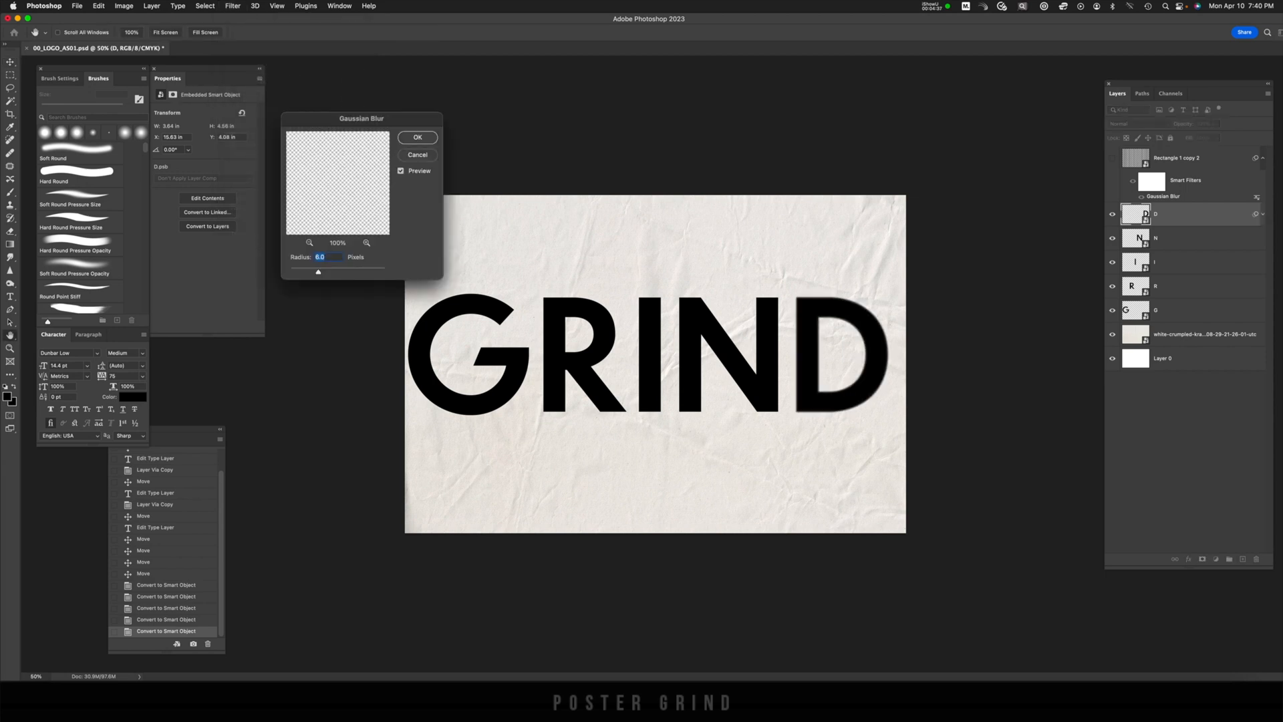
pyautogui.write('0.1')
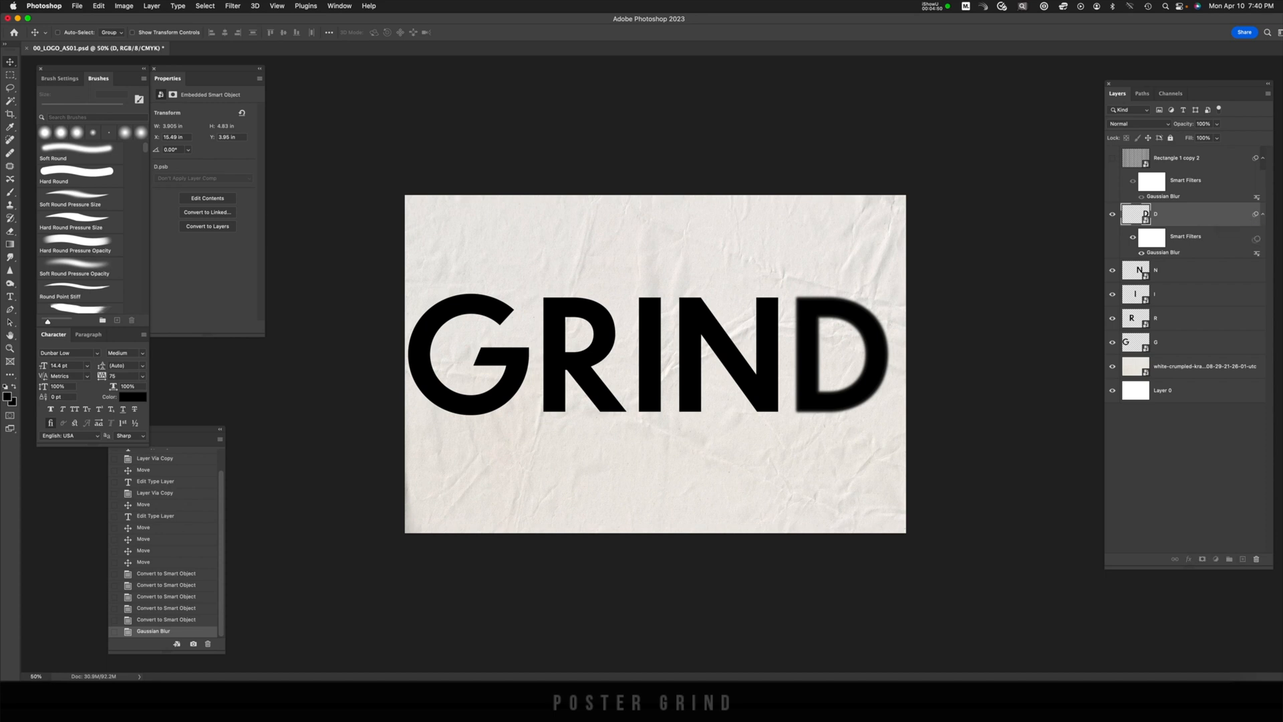
pyautogui.scroll(-3)
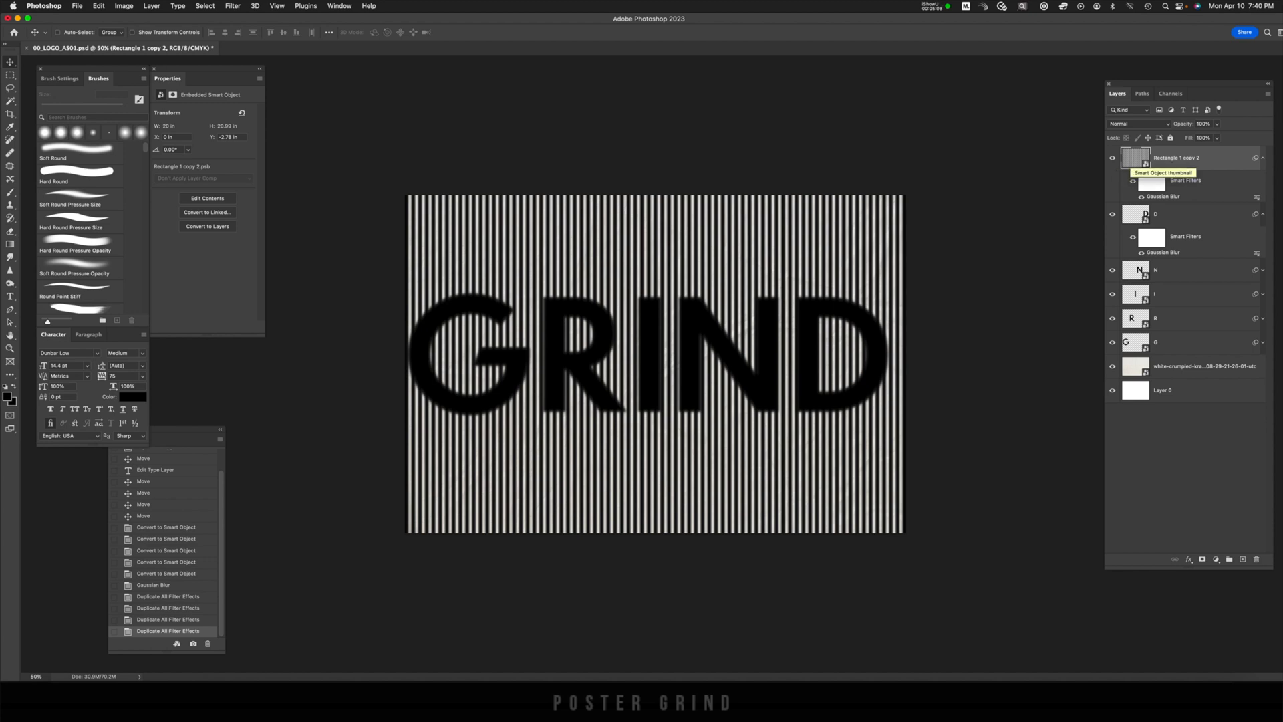
# Add a Threshold adjustment layer and tune its level for crisp black-and-white stripes and letters
pyautogui.click(1215, 559)
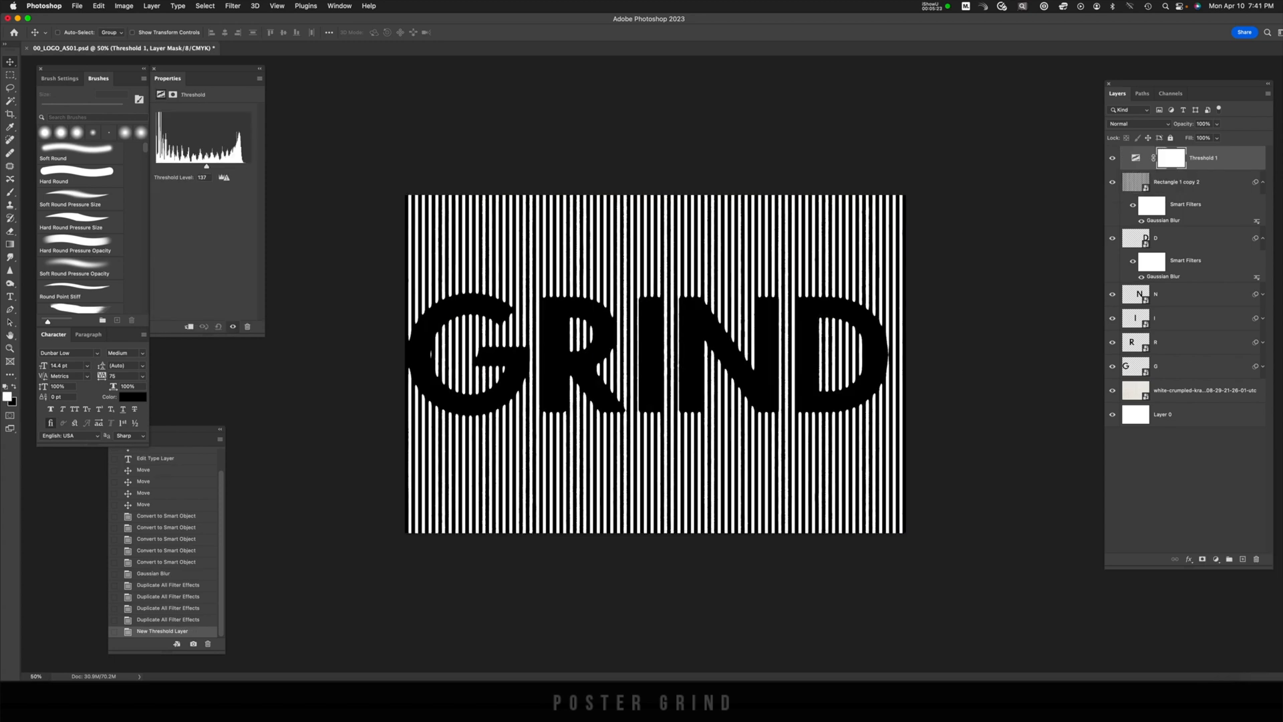
pyautogui.moveTo(206, 166); pyautogui.dragTo(195, 166)
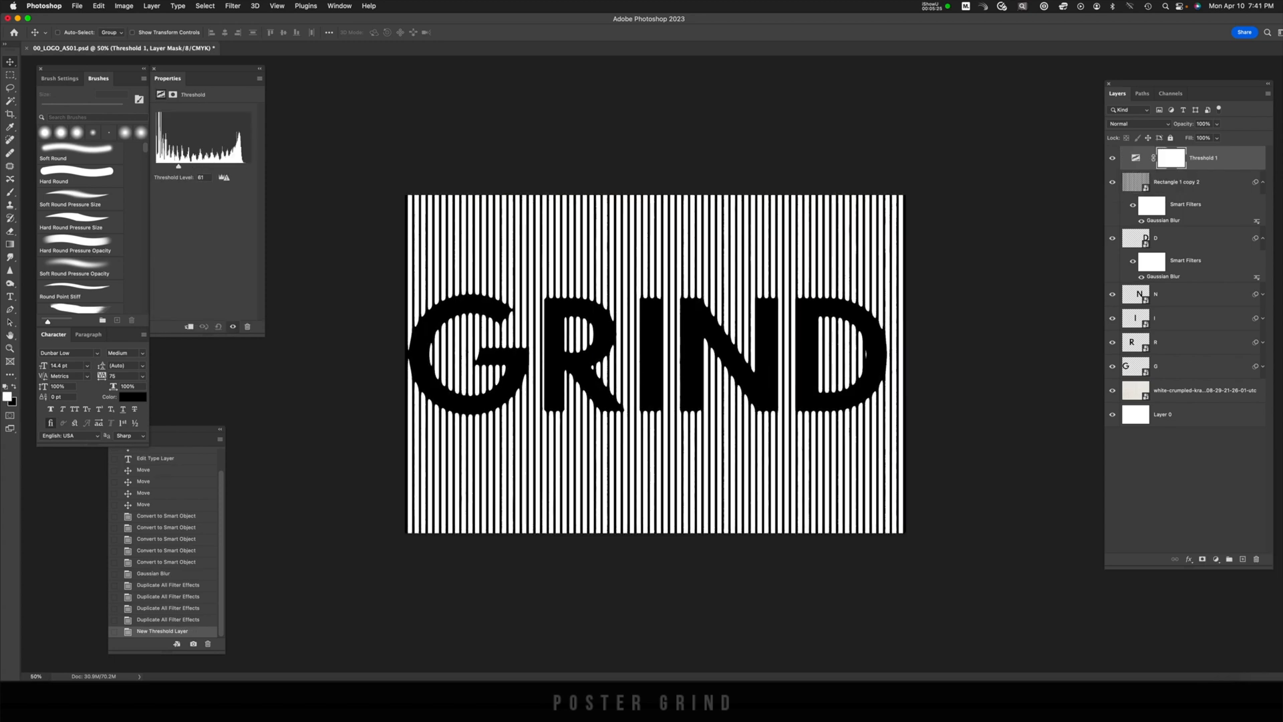
pyautogui.moveTo(167, 166); pyautogui.dragTo(145, 166)
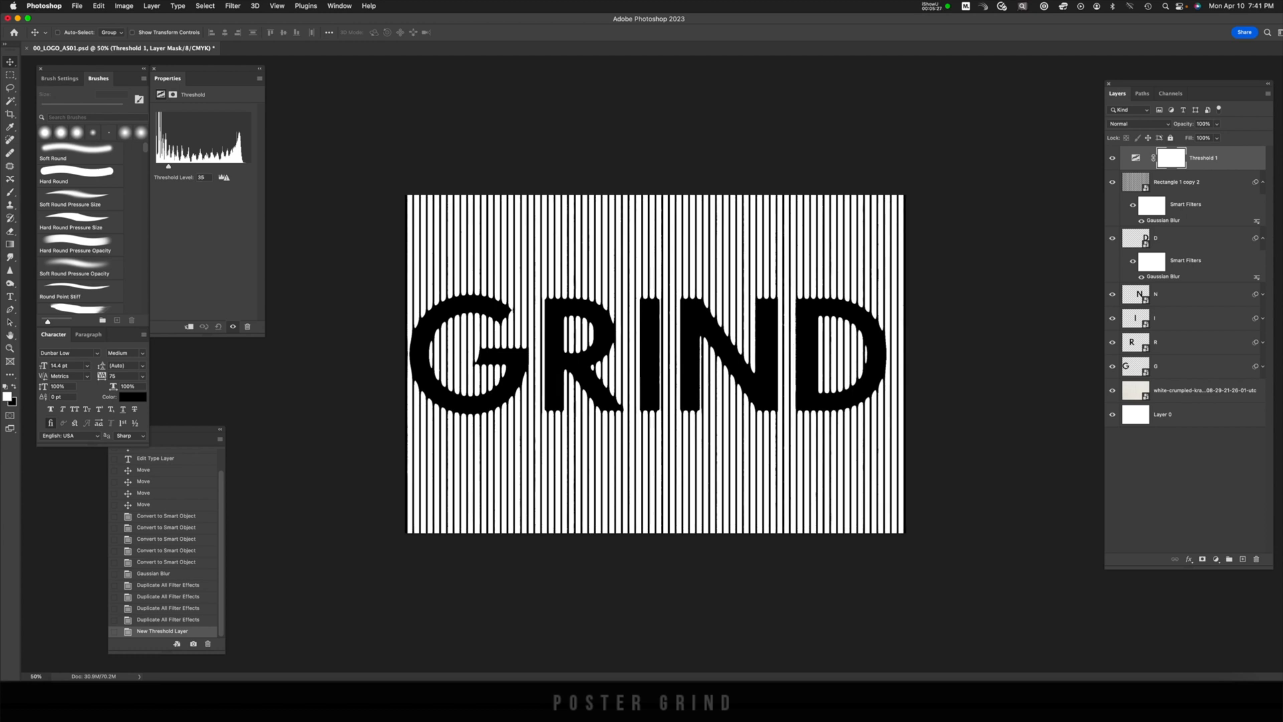
pyautogui.moveTo(146, 166); pyautogui.dragTo(172, 165)
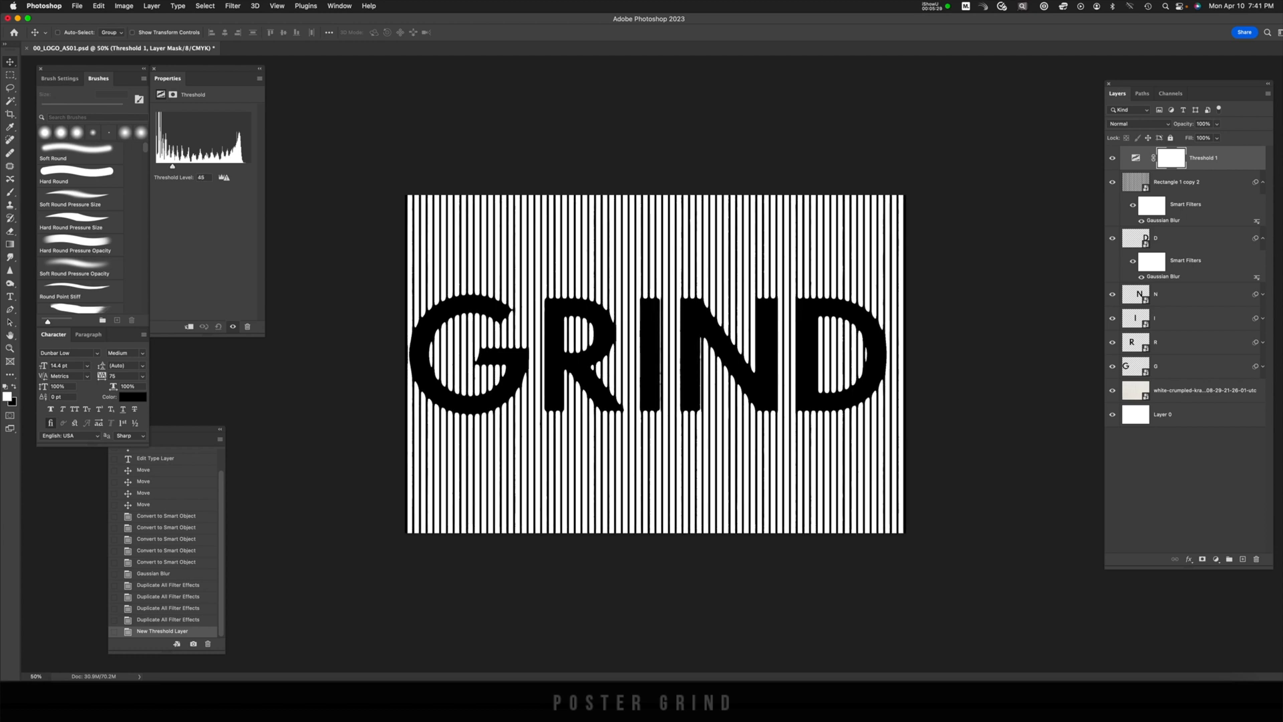
pyautogui.moveTo(172, 165); pyautogui.dragTo(170, 166)
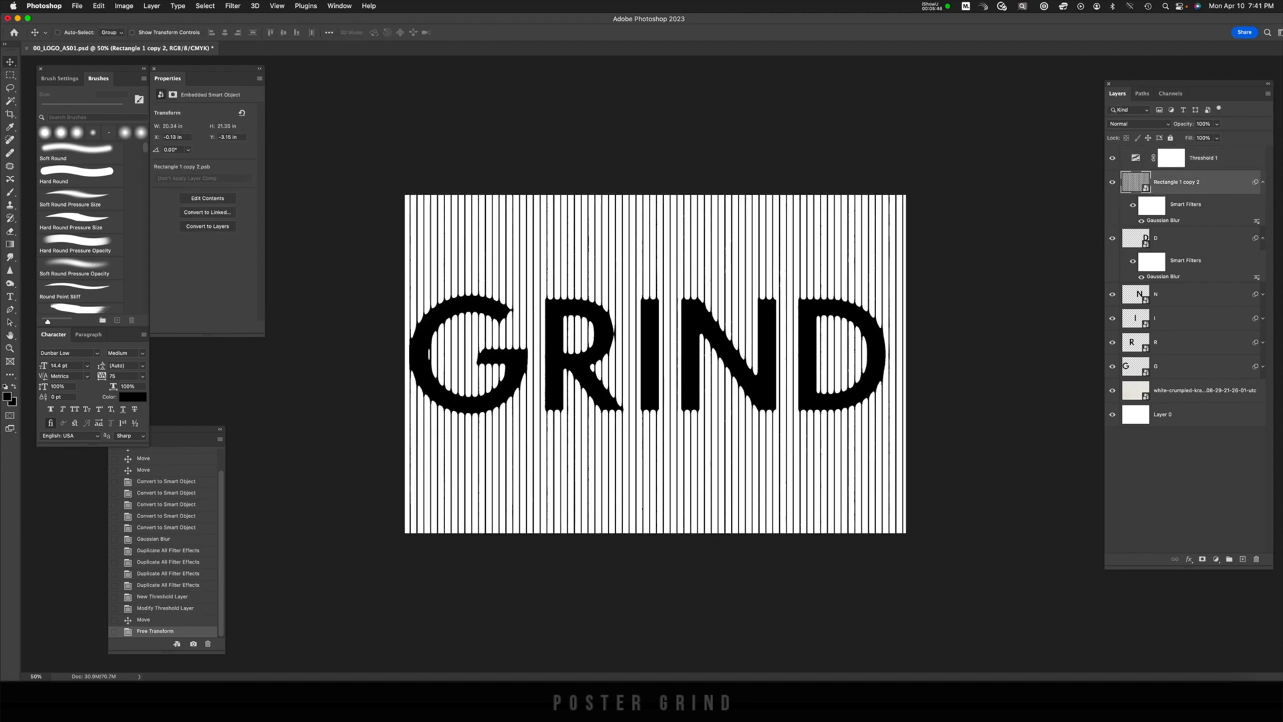
# Raise the Gaussian Blur radius on the D letter smart object so it melts into the stripes
pyautogui.click(1171, 238)
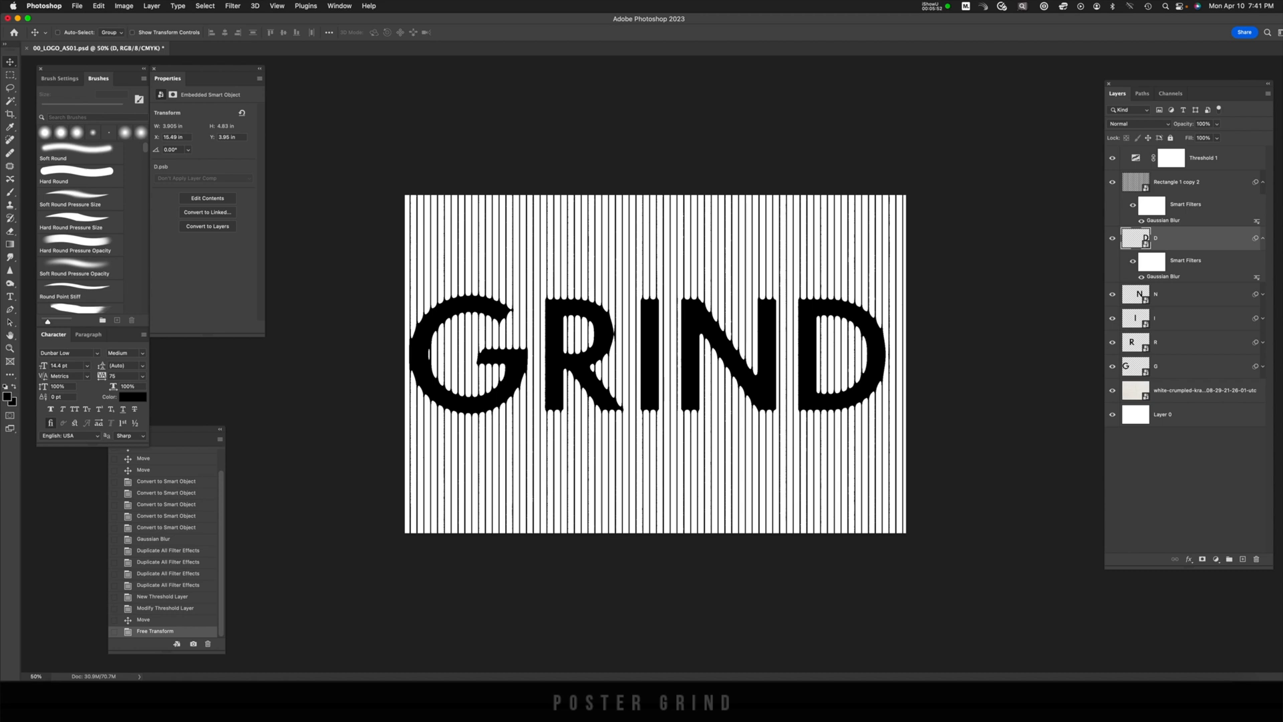
pyautogui.click(152, 538)
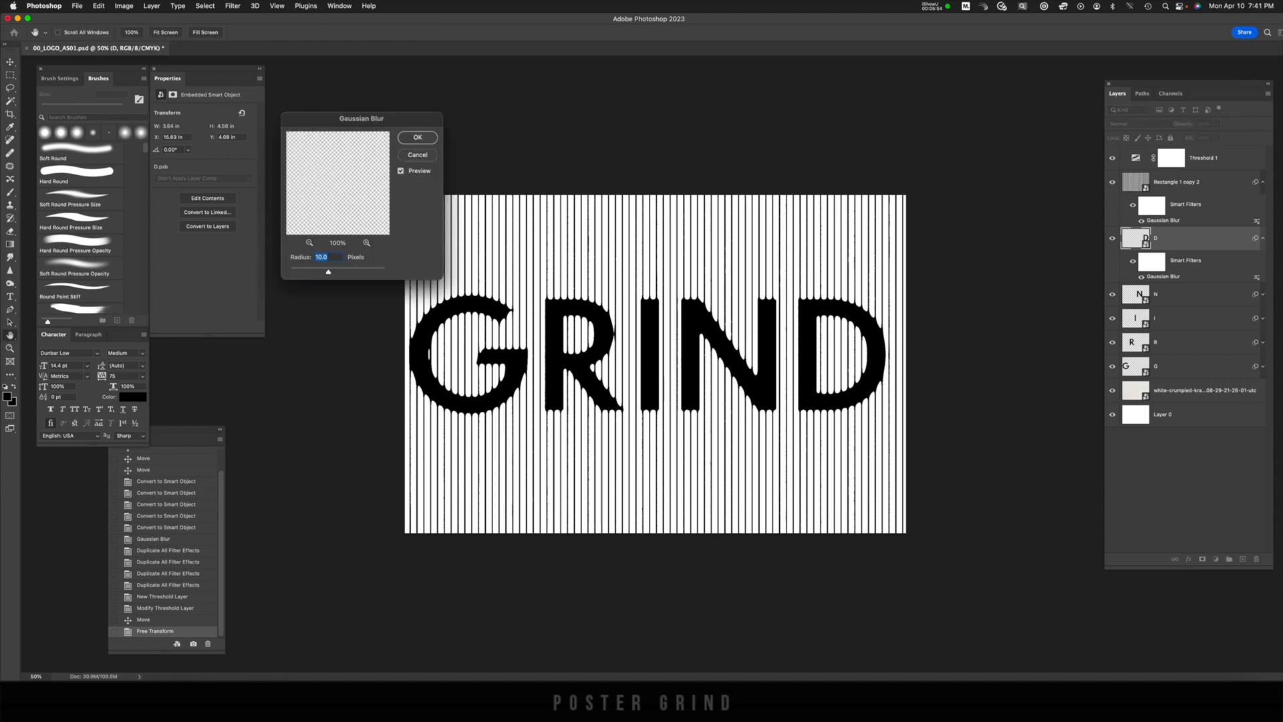
pyautogui.click(417, 136)
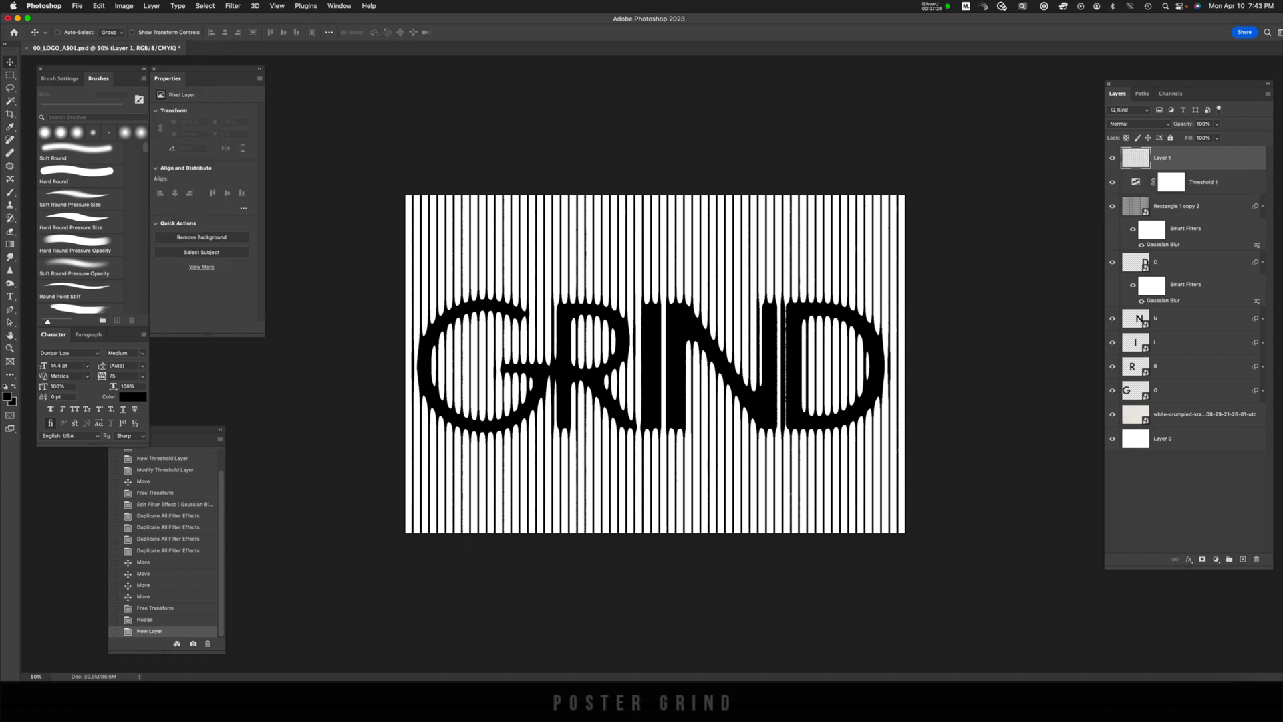
# Select the black areas of the halftone artwork with Color Range
pyautogui.click(206, 5)
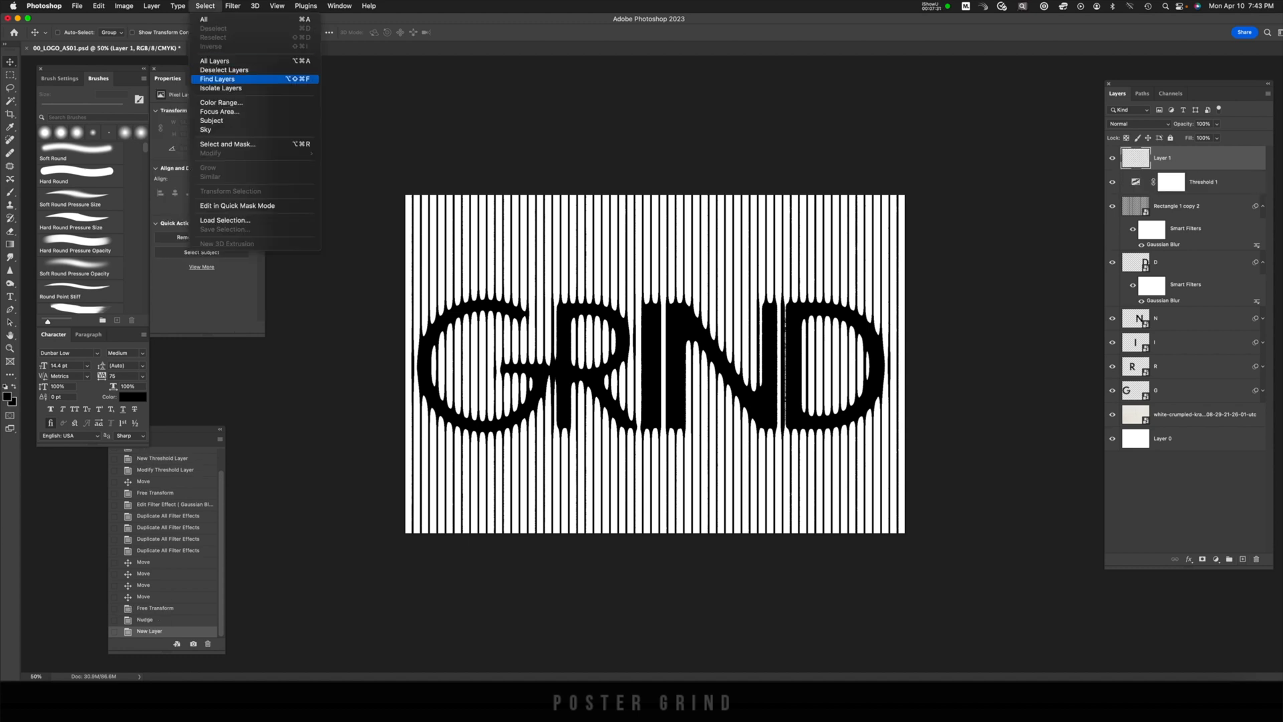
pyautogui.click(221, 101)
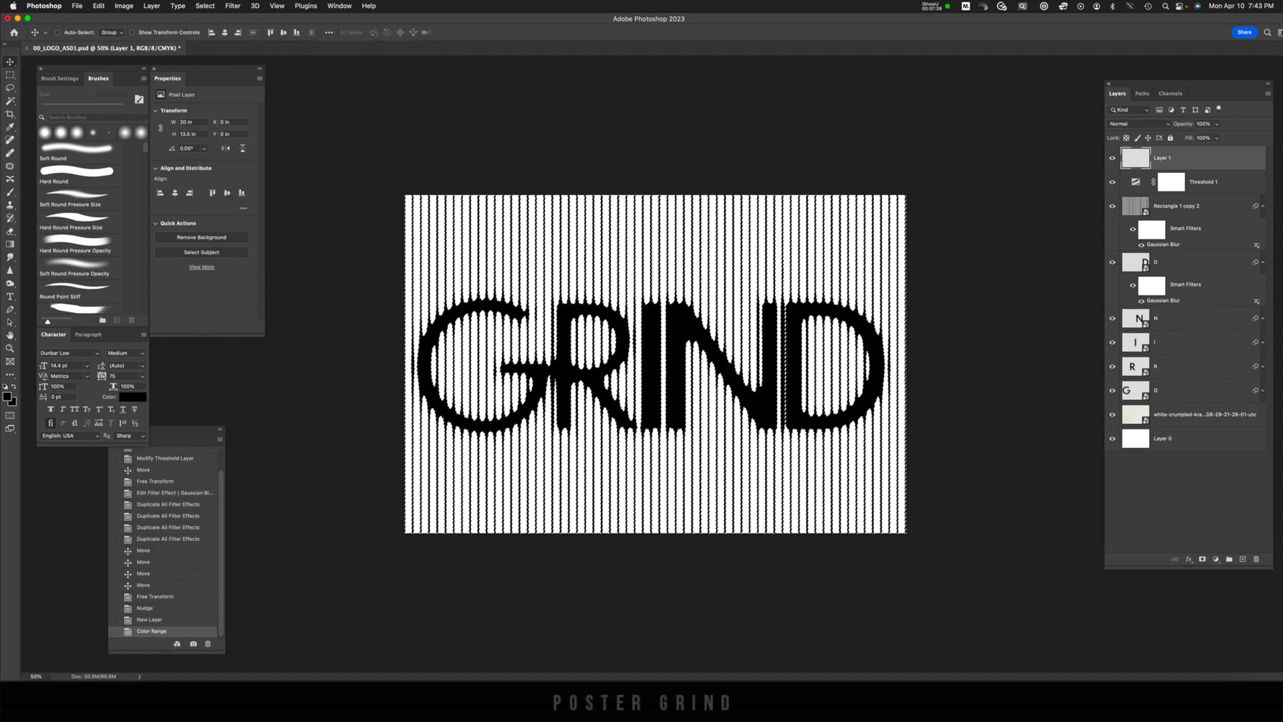
# Add a black Solid Color fill layer masked to the selection and convert it to a smart object
pyautogui.click(1215, 559)
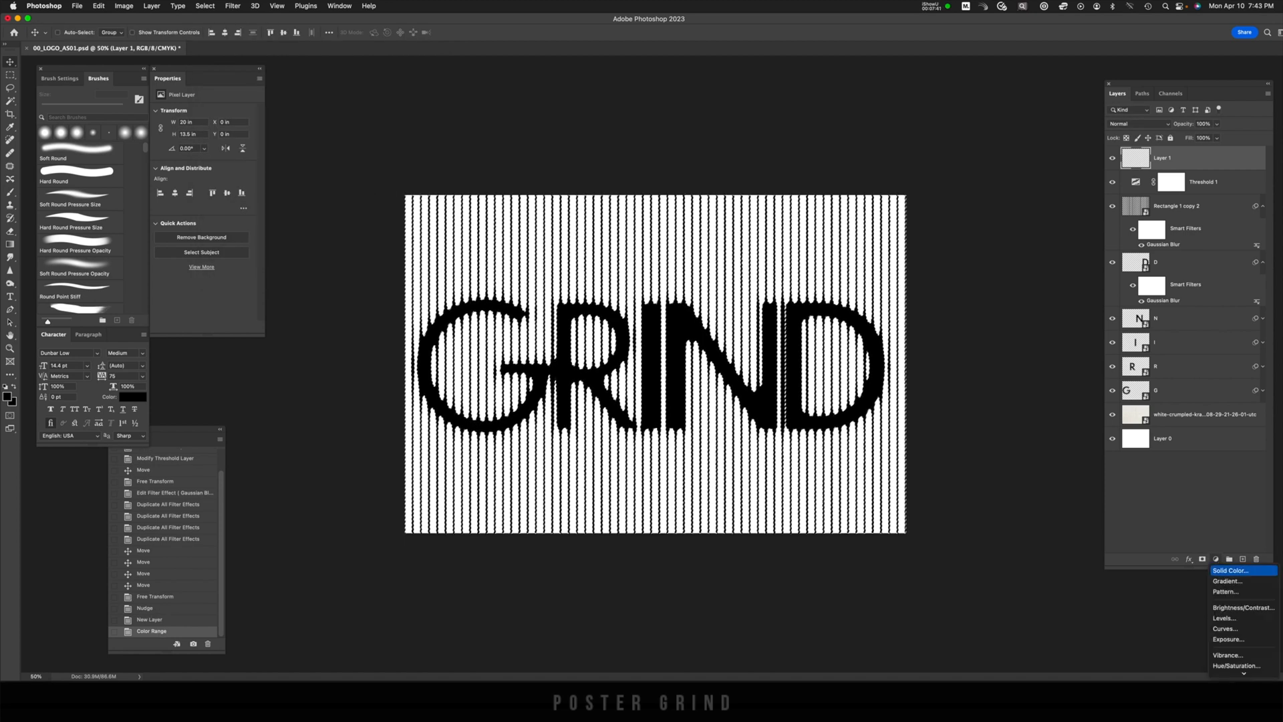
pyautogui.click(1229, 571)
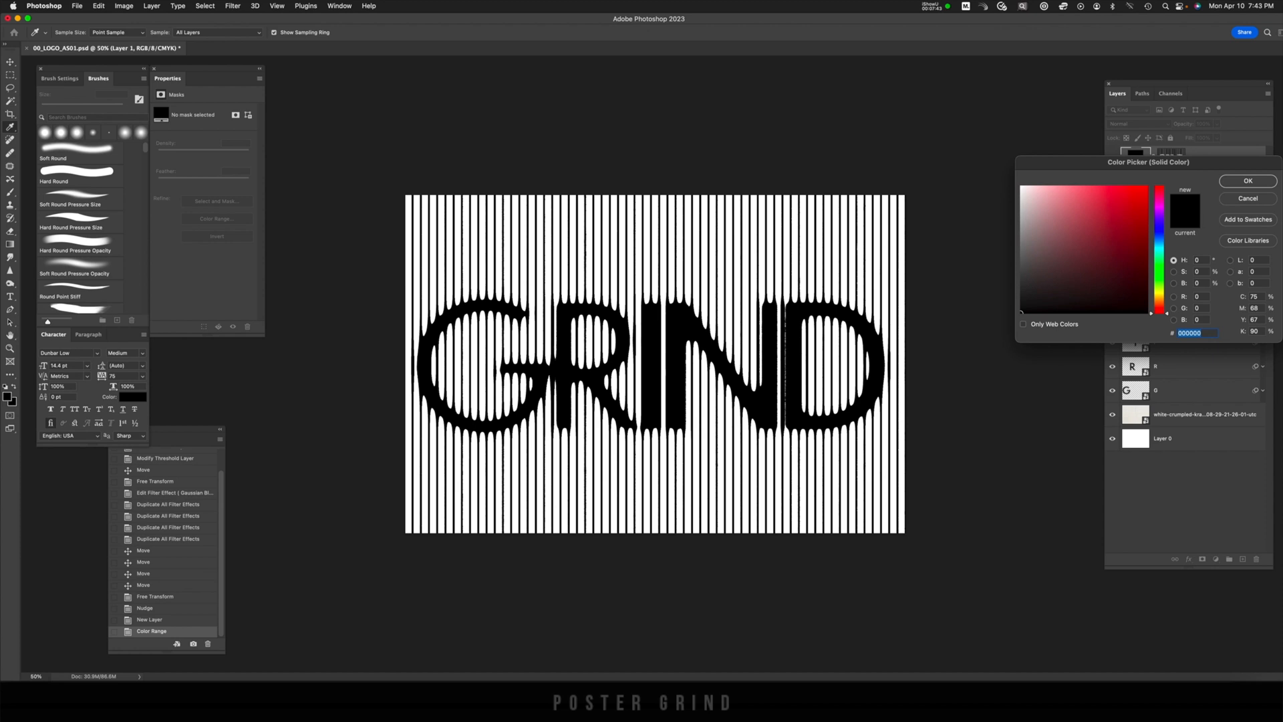
pyautogui.click(1247, 180)
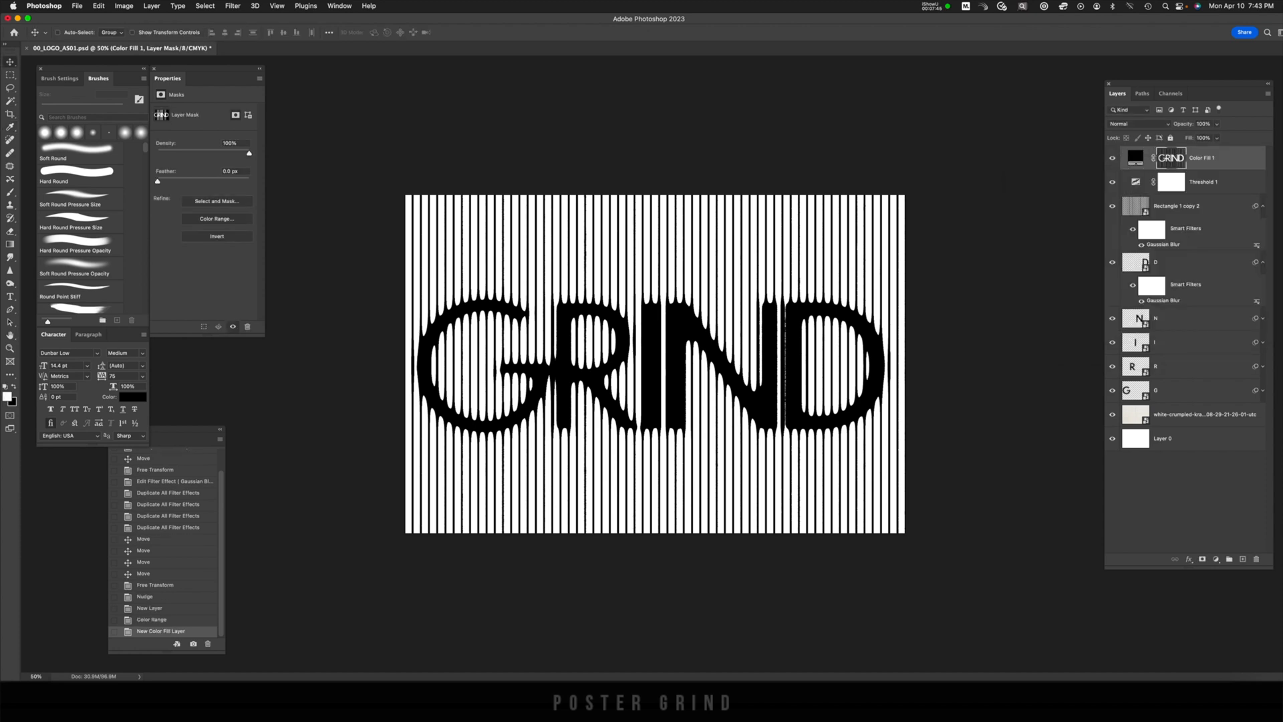
pyautogui.rightClick(1202, 158)
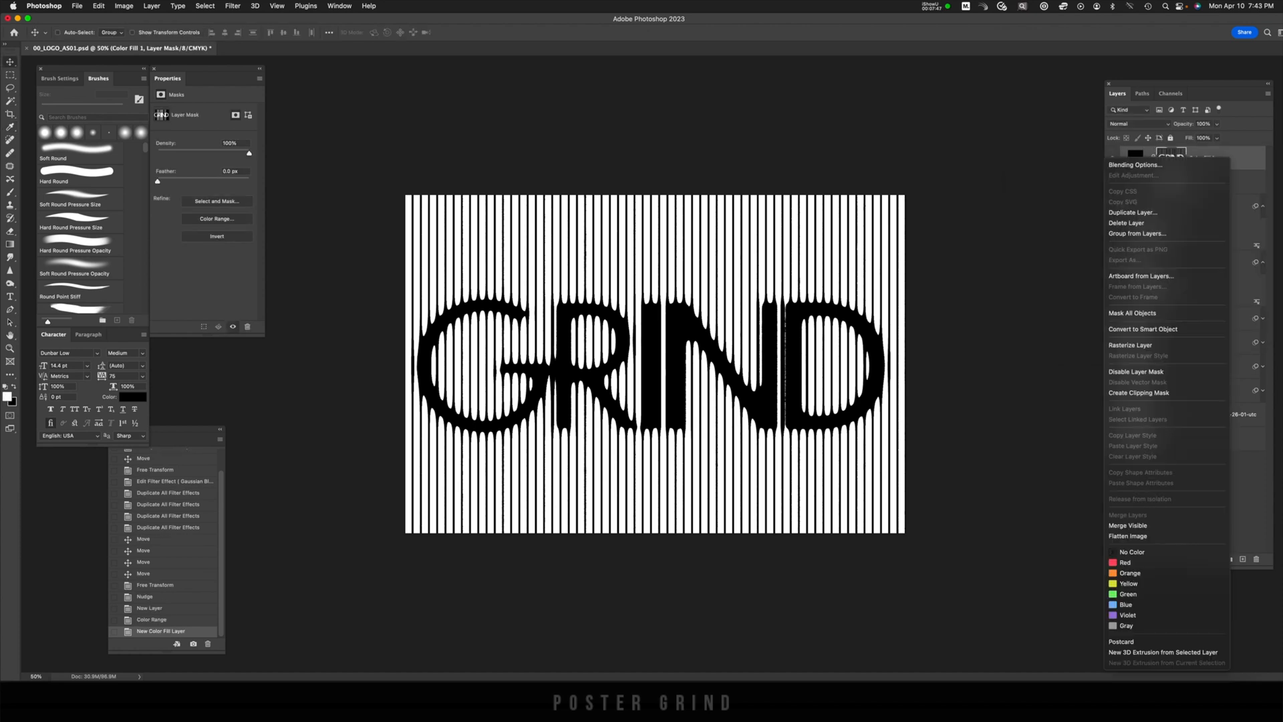
pyautogui.moveTo(1143, 329)
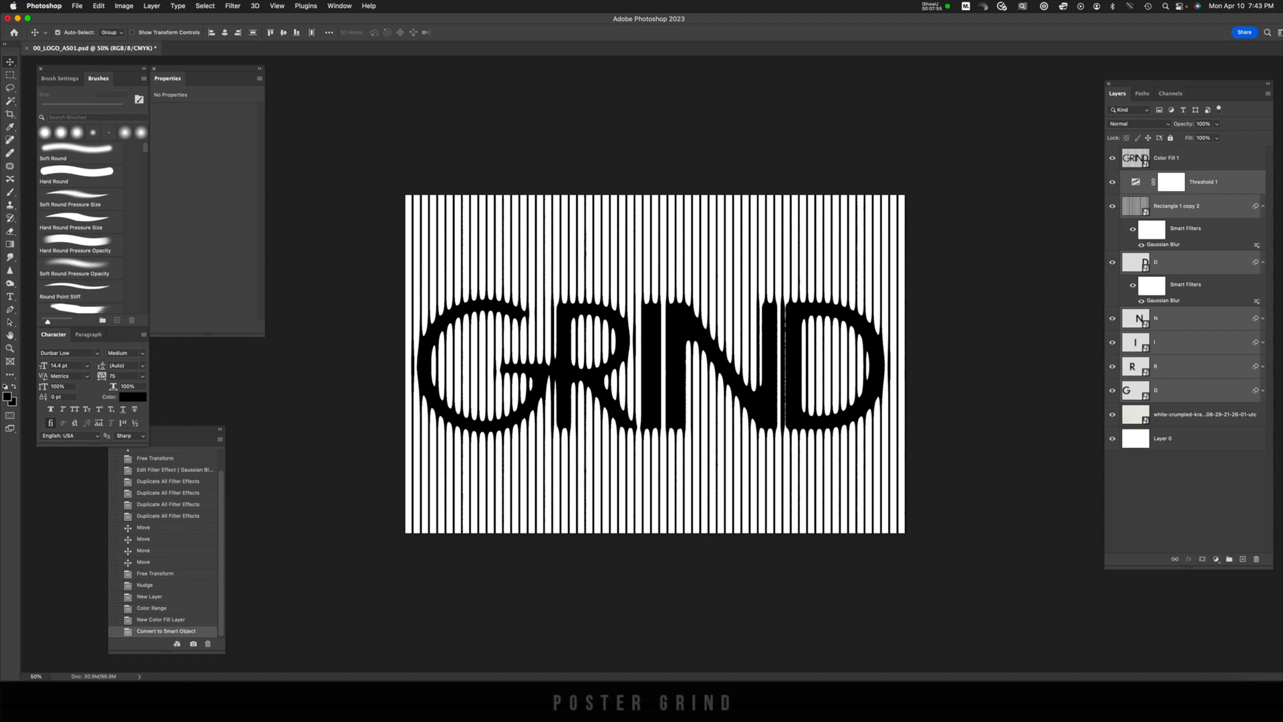
# Group the original stripe and letter layers and hide the group beneath the GRIND smart object
pyautogui.click(153, 631)
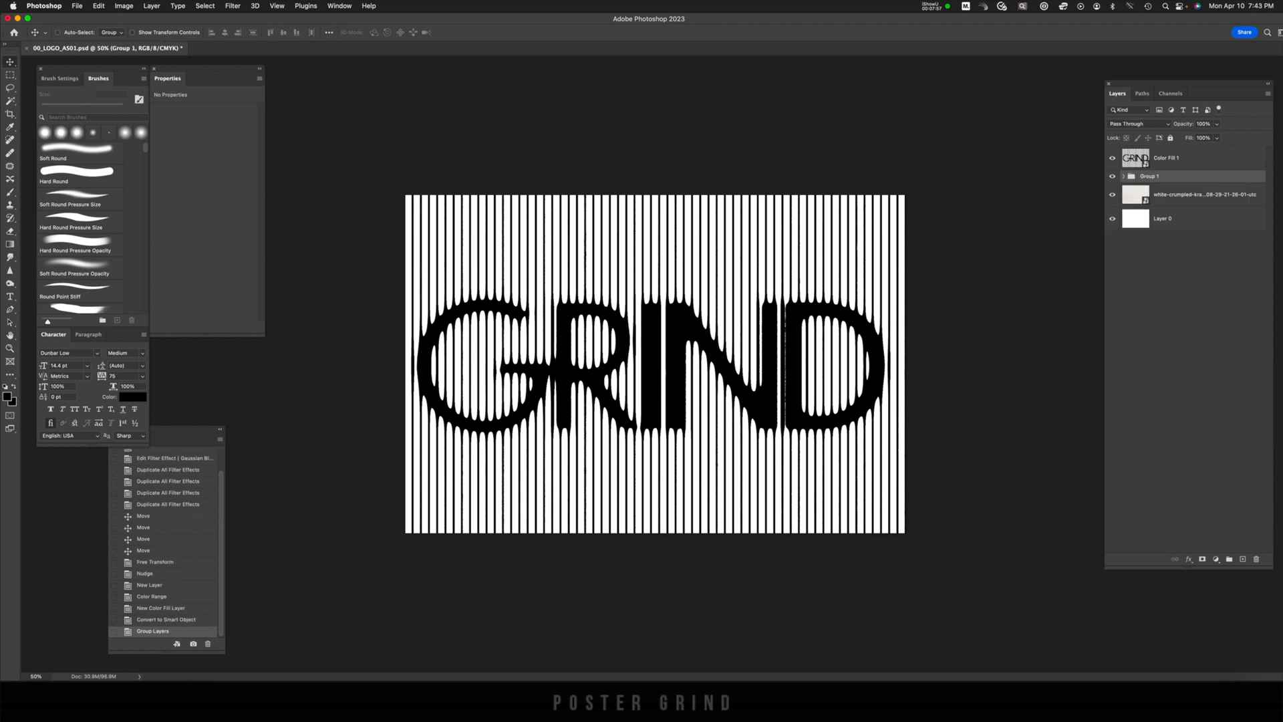
pyautogui.click(1171, 158)
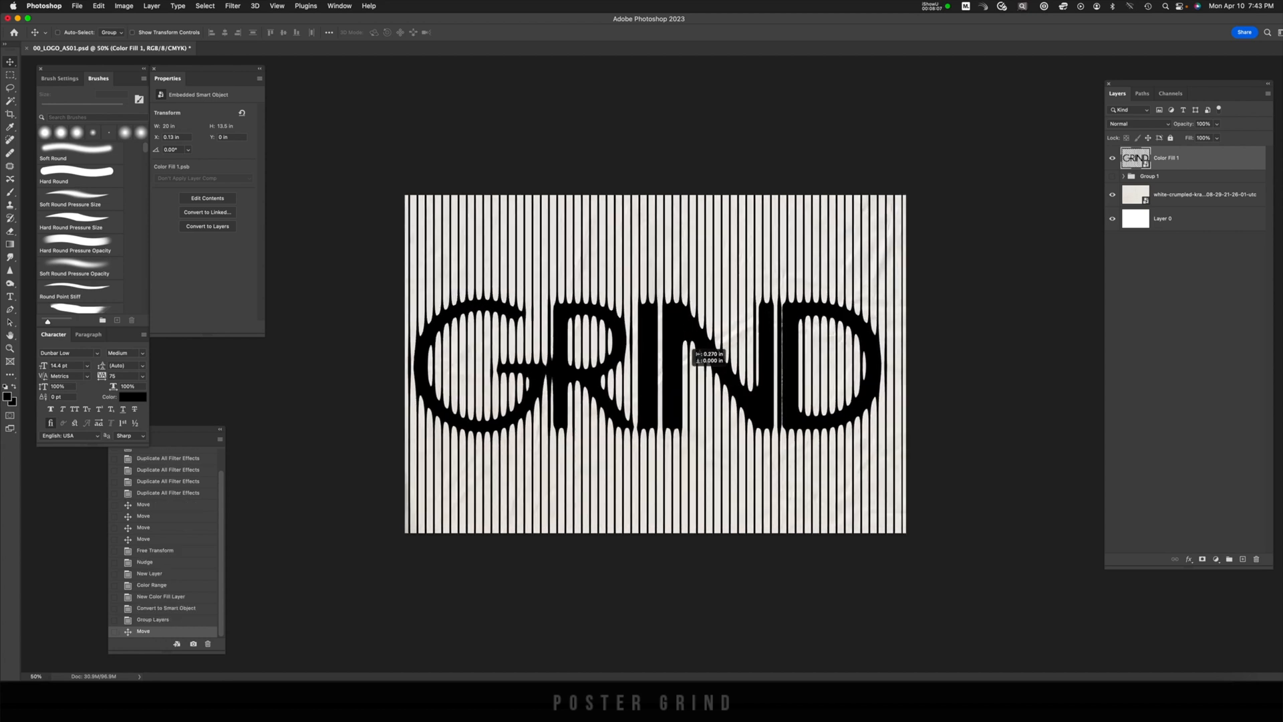
pyautogui.click(232, 5)
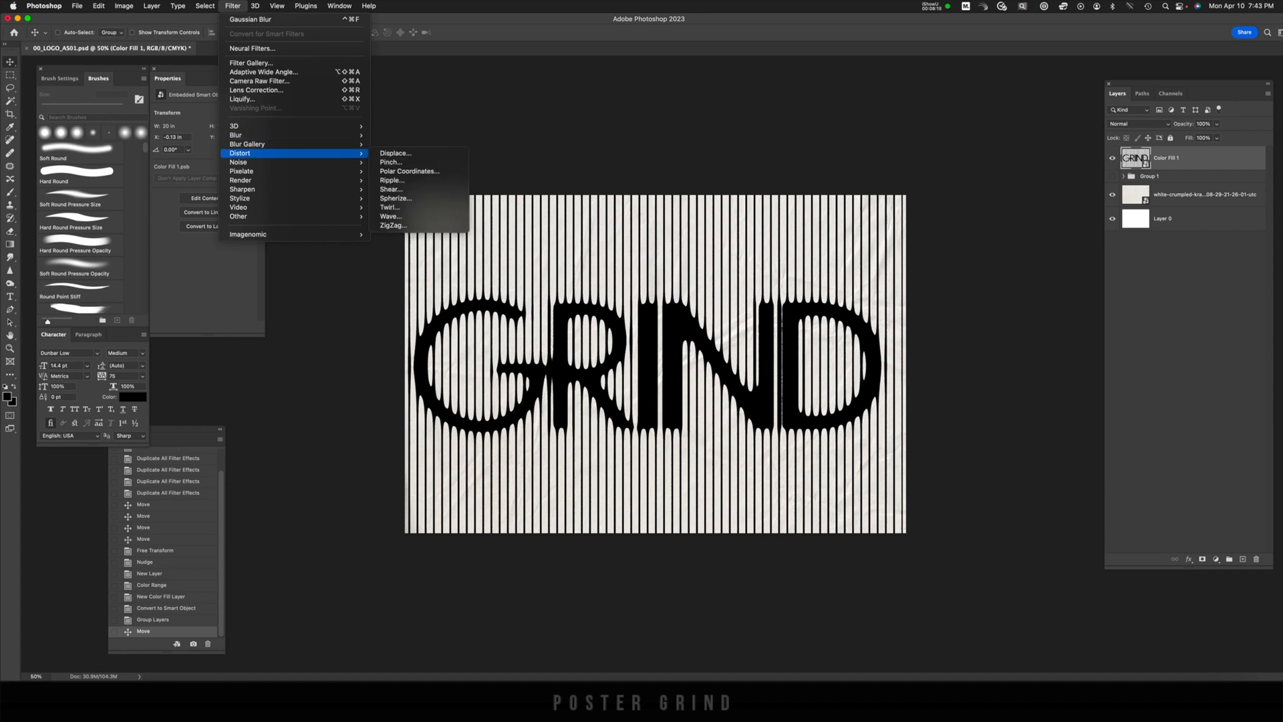
pyautogui.moveTo(395, 152)
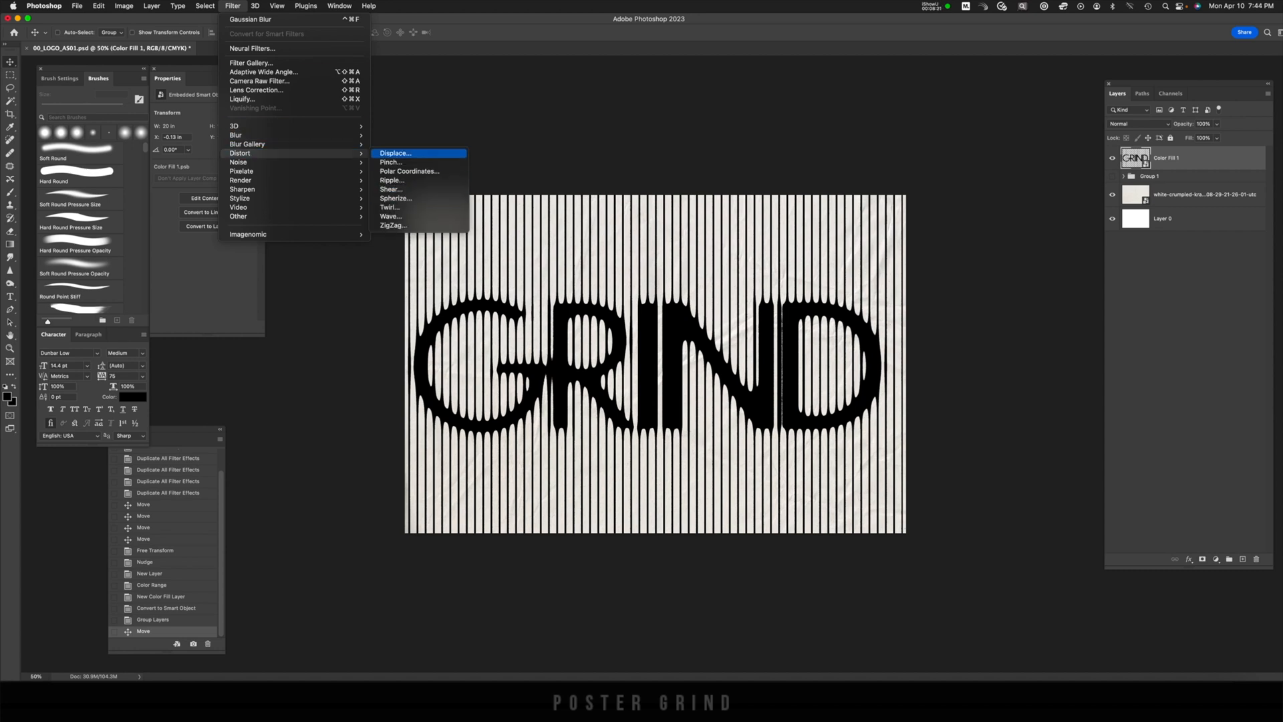
# Apply a Pinch smart filter to the GRIND smart object and re-edit its amount
pyautogui.click(389, 162)
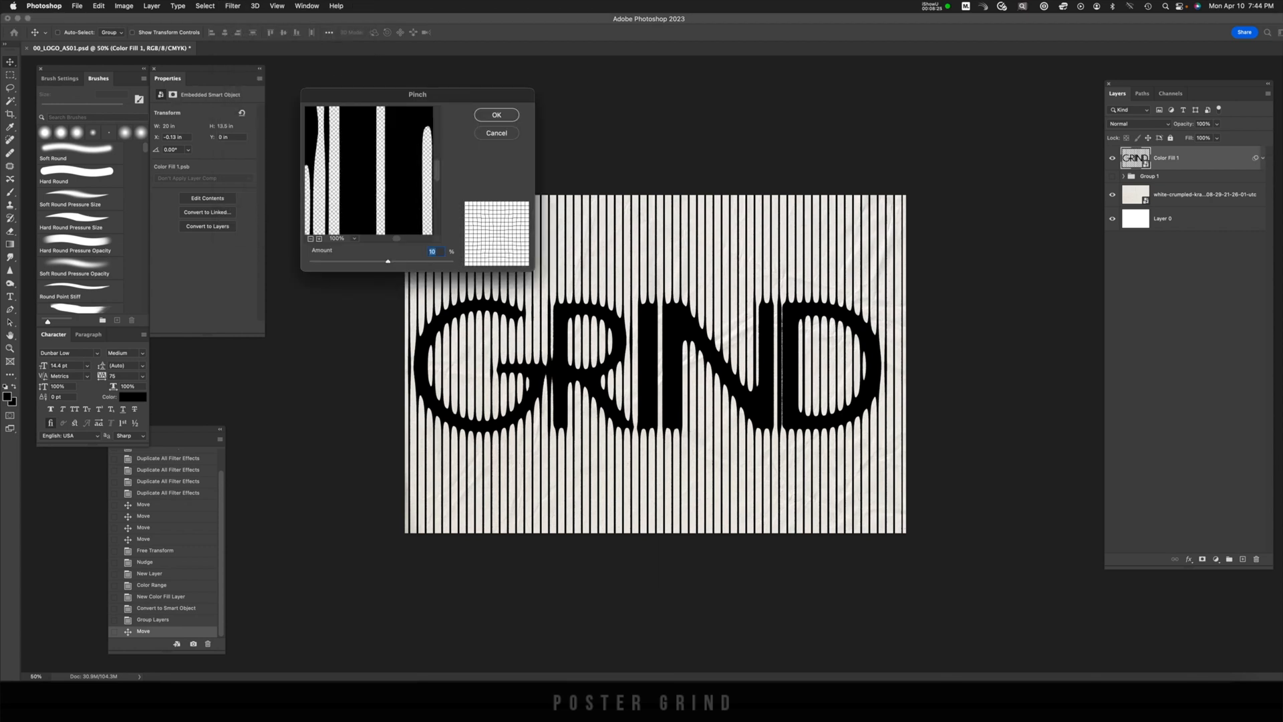
pyautogui.moveTo(388, 260); pyautogui.dragTo(413, 260)
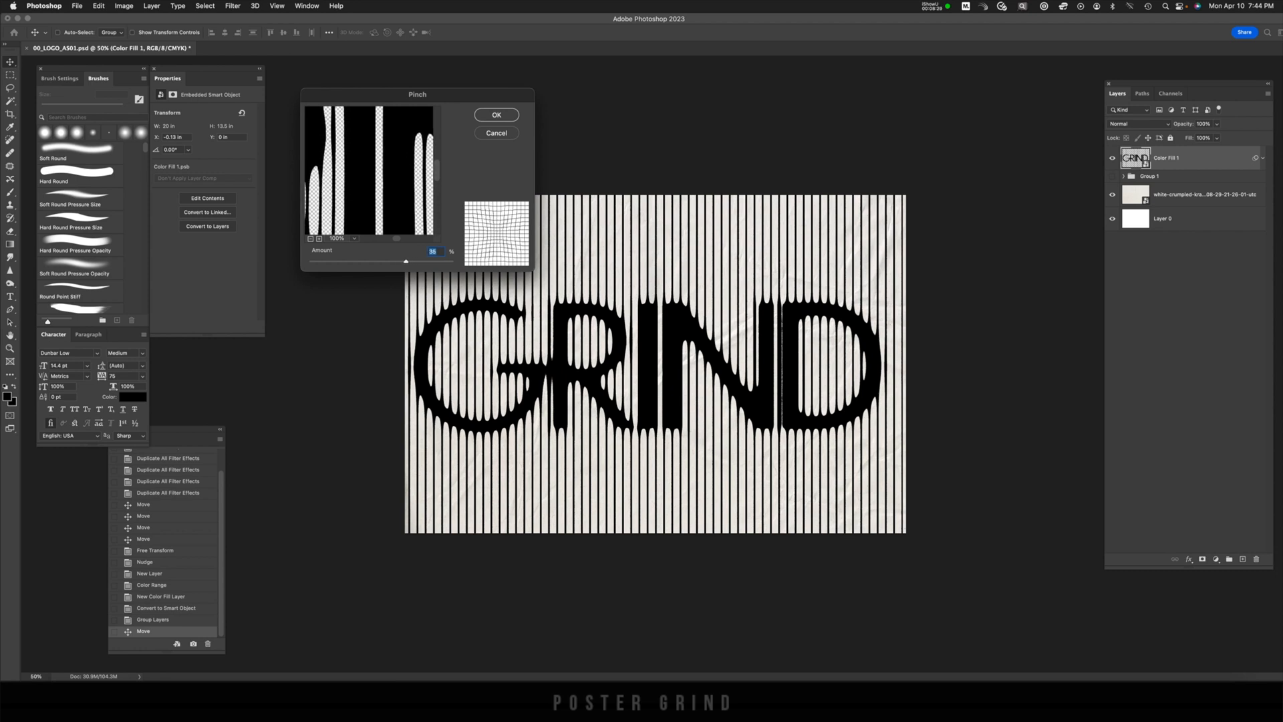
pyautogui.click(496, 115)
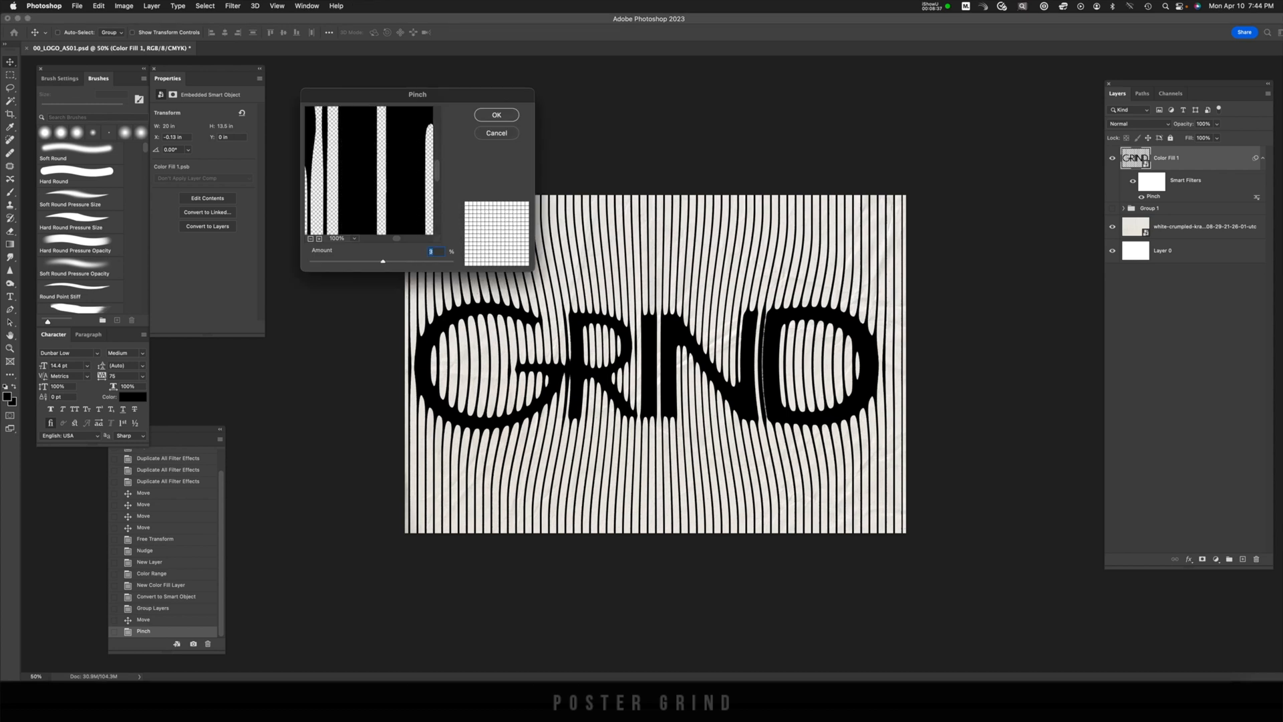
pyautogui.click(496, 115)
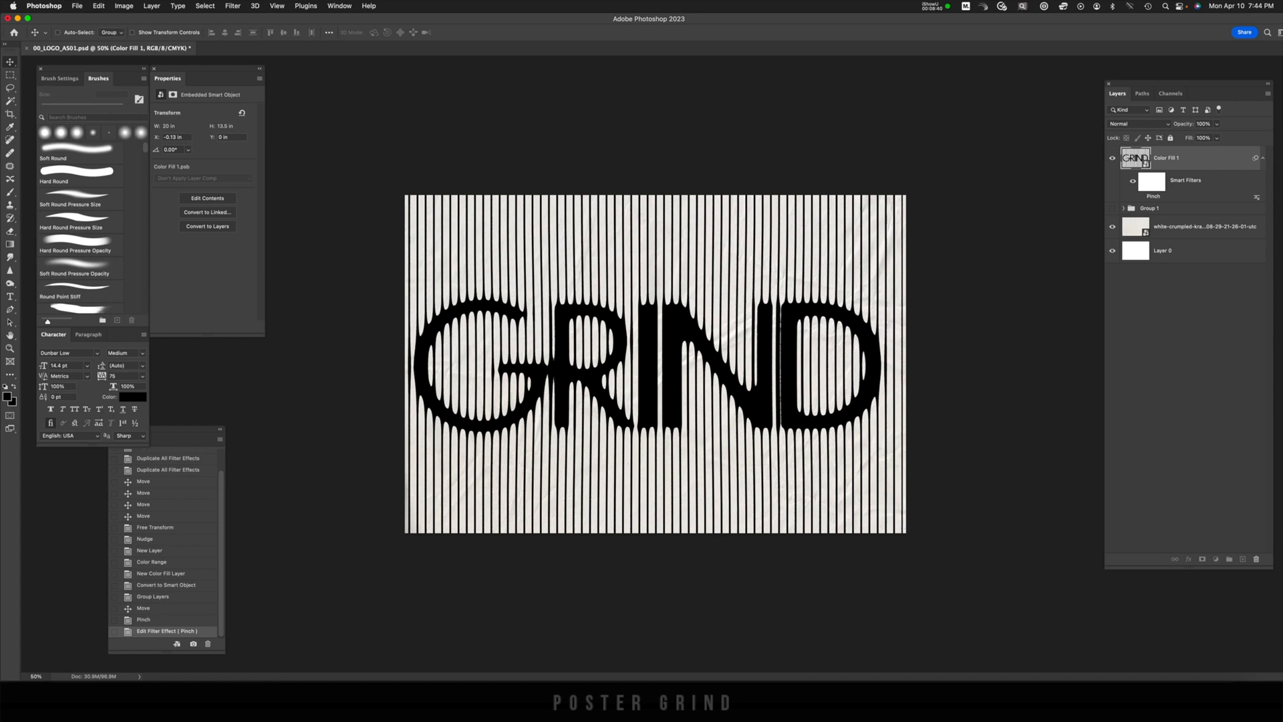
# Add a Spherize smart filter and switch its visibility off while Pinch stays on
pyautogui.click(233, 5)
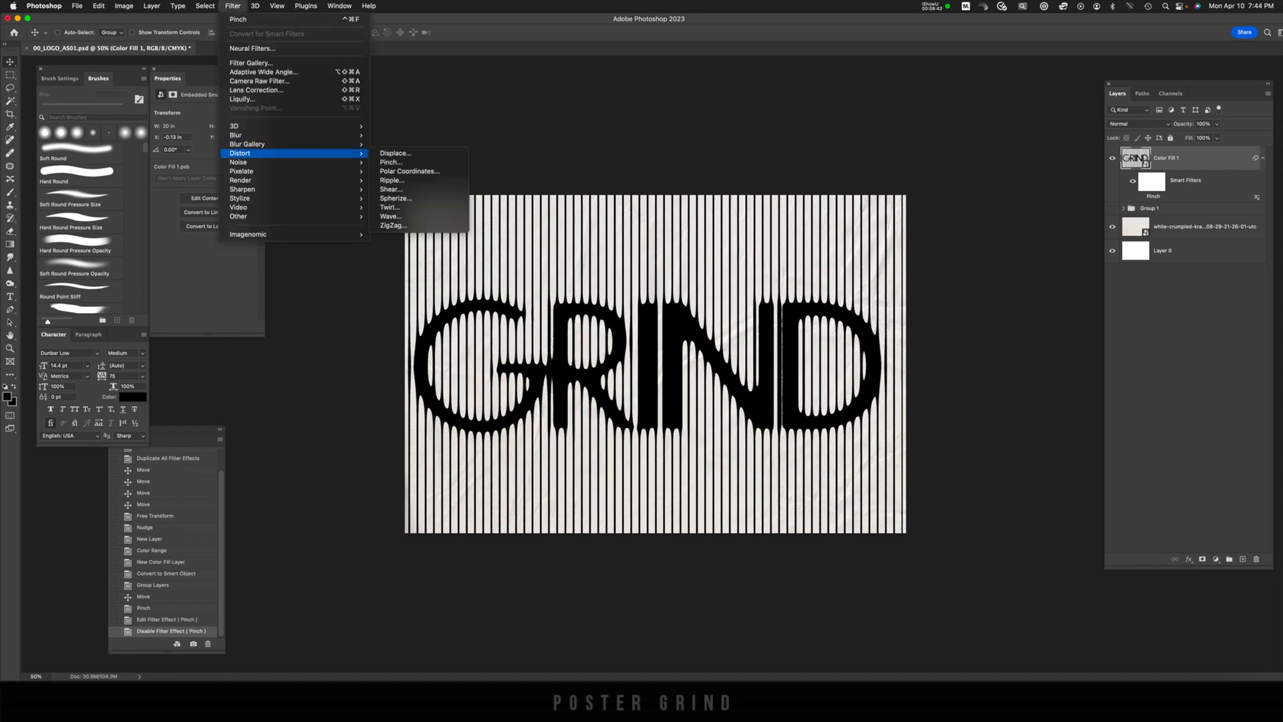
pyautogui.moveTo(396, 198)
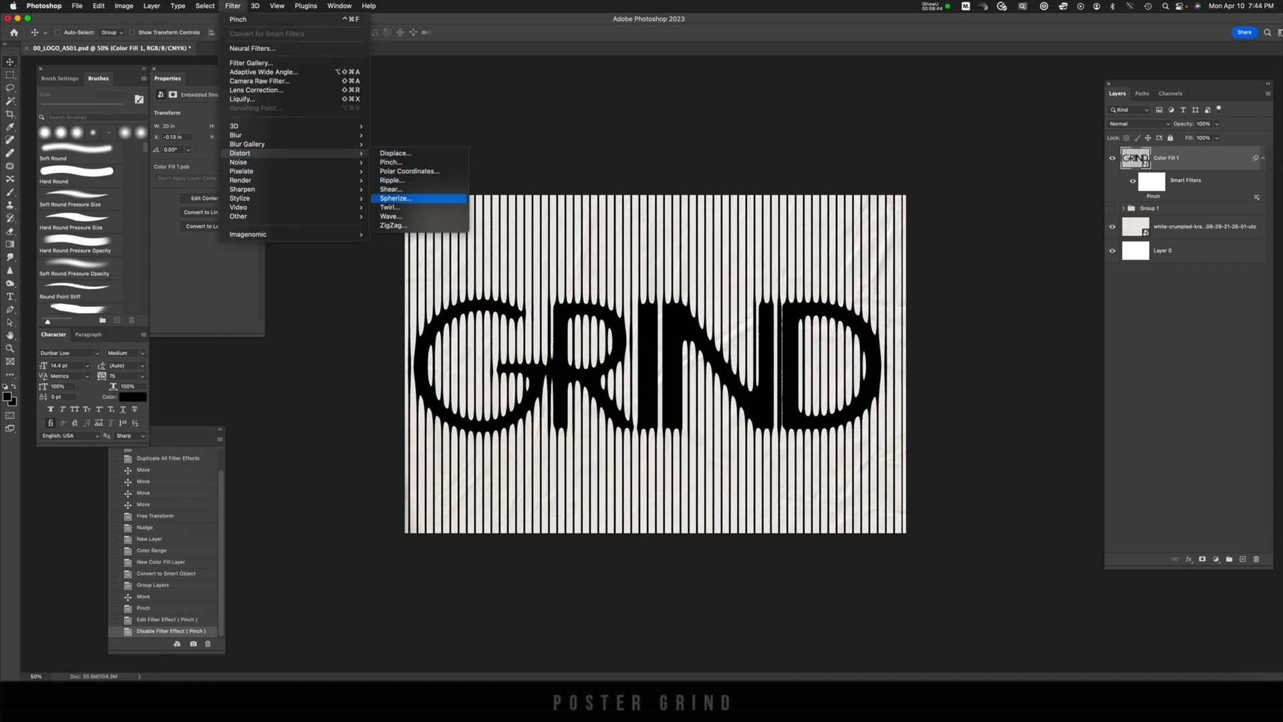
pyautogui.click(393, 198)
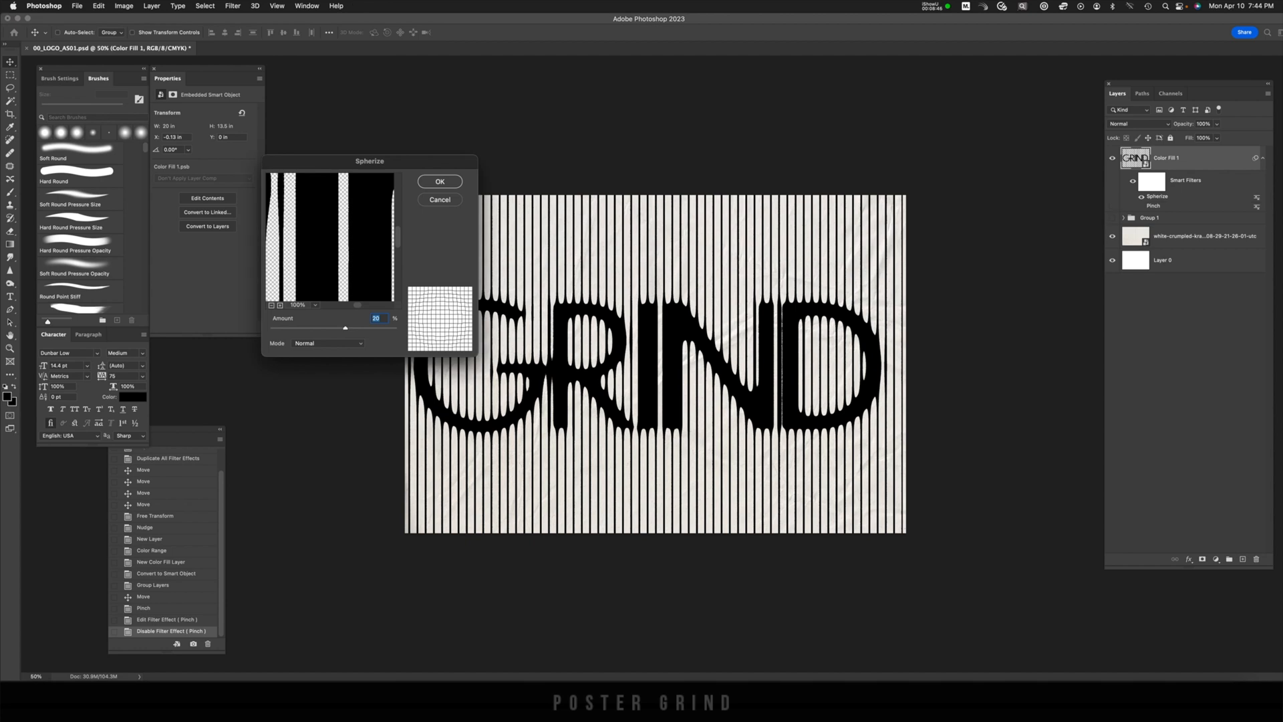
pyautogui.click(440, 180)
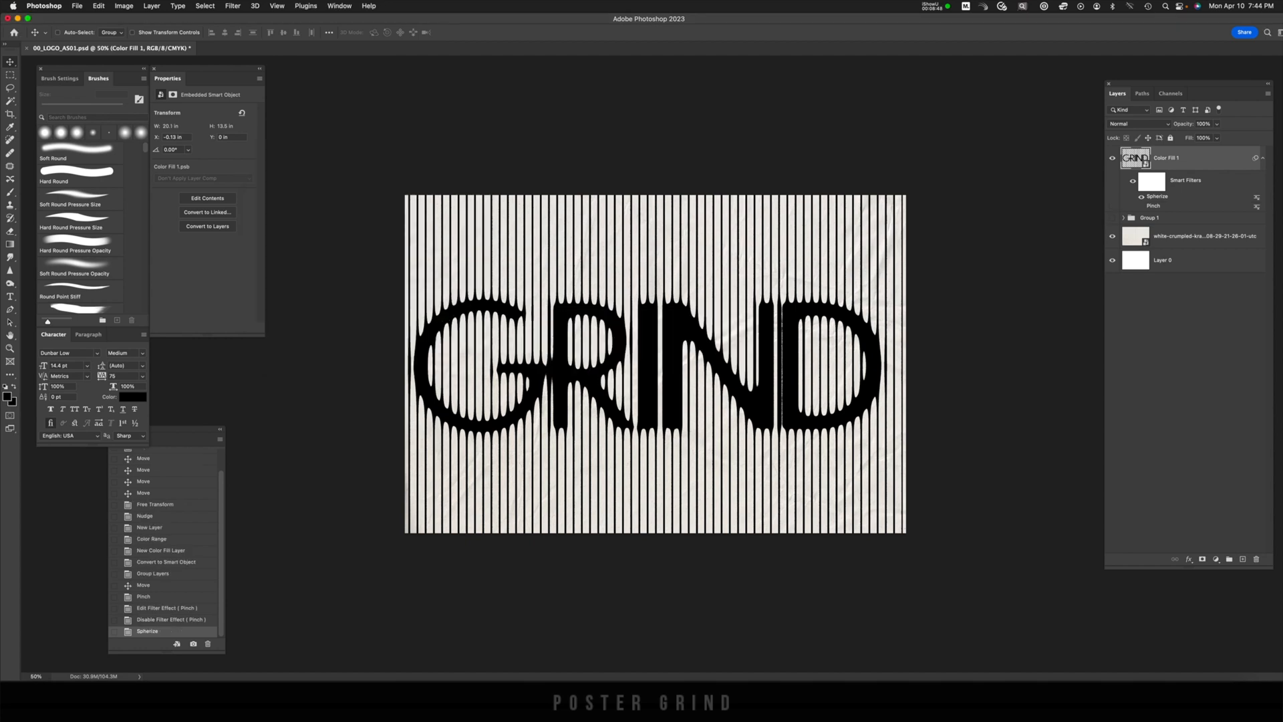
pyautogui.click(147, 631)
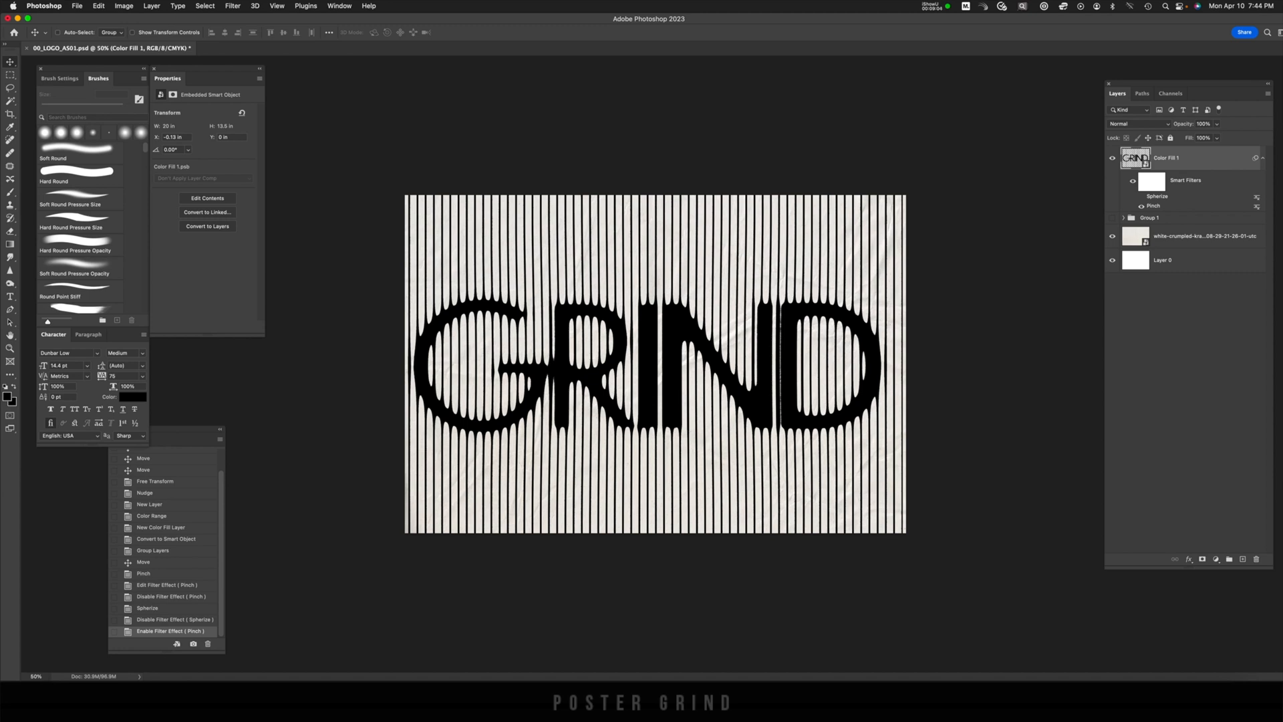
# Split Color Fill 1's Underlying Layer Blend If slider so paper creases show through the black letters
pyautogui.doubleClick(1136, 156)
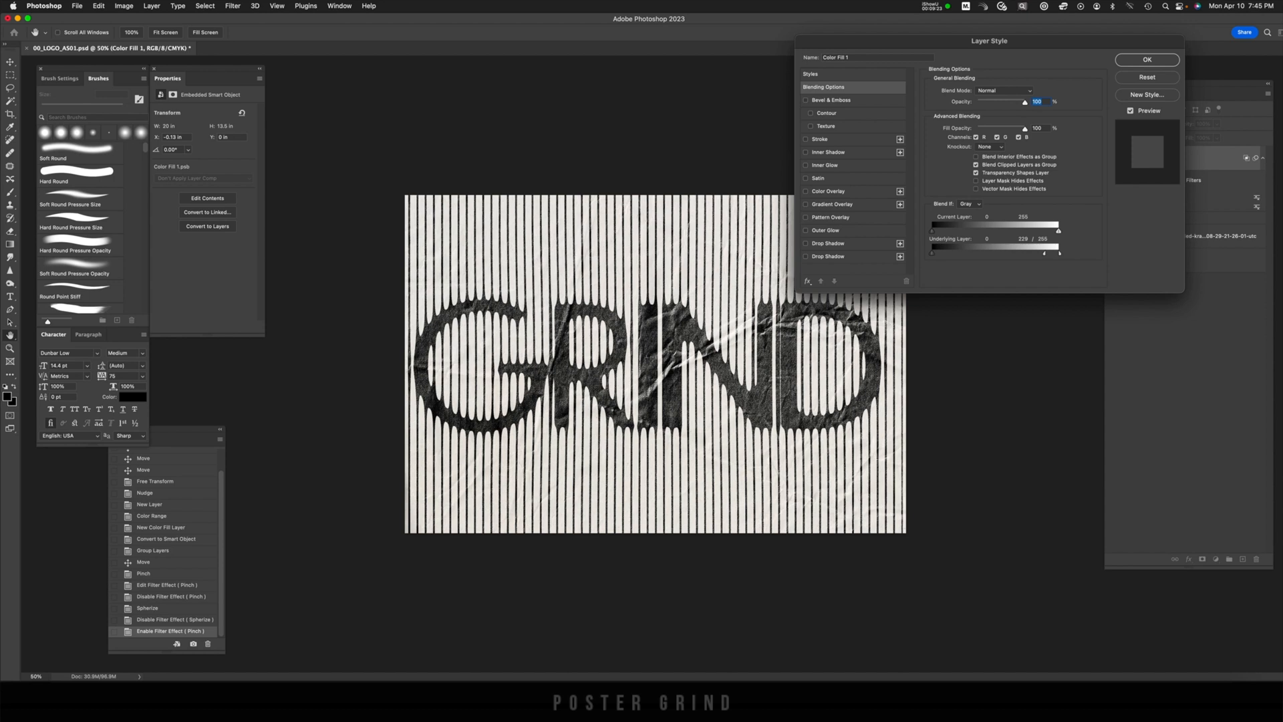
pyautogui.click(1146, 59)
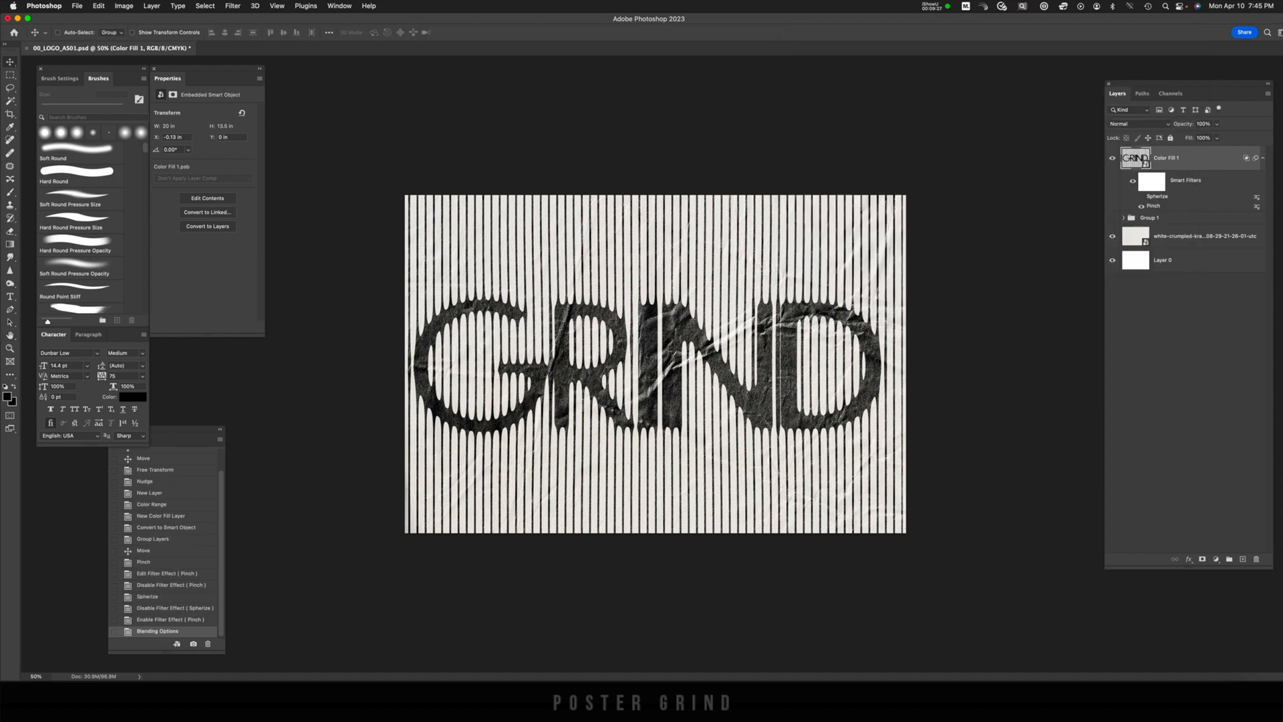